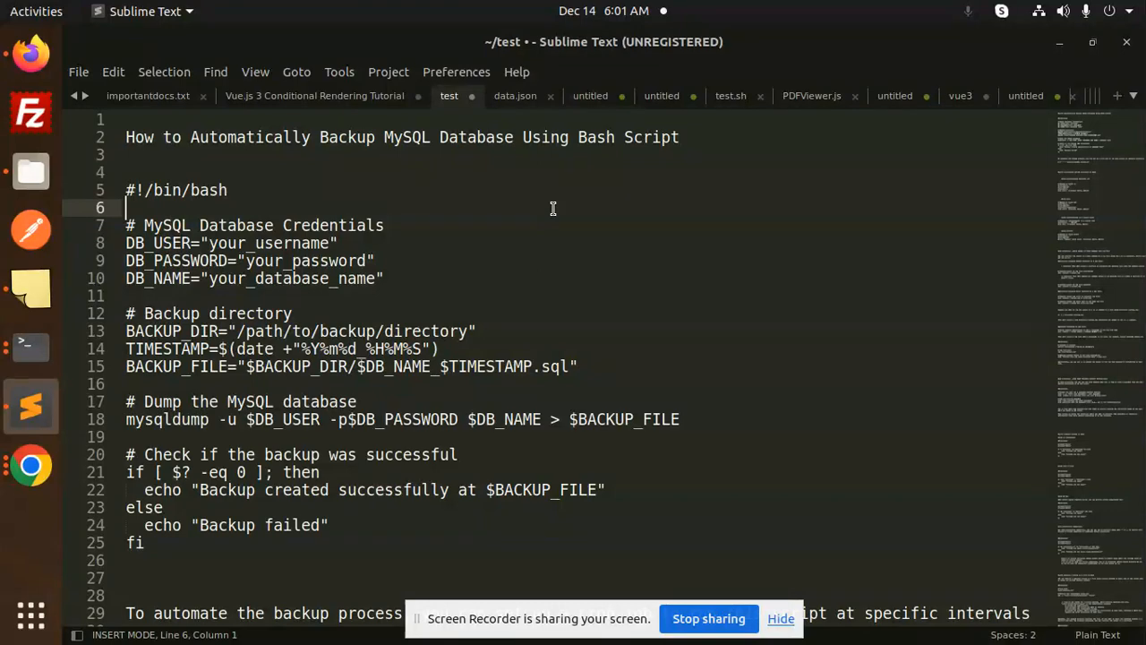
pyautogui.moveTo(435, 319)
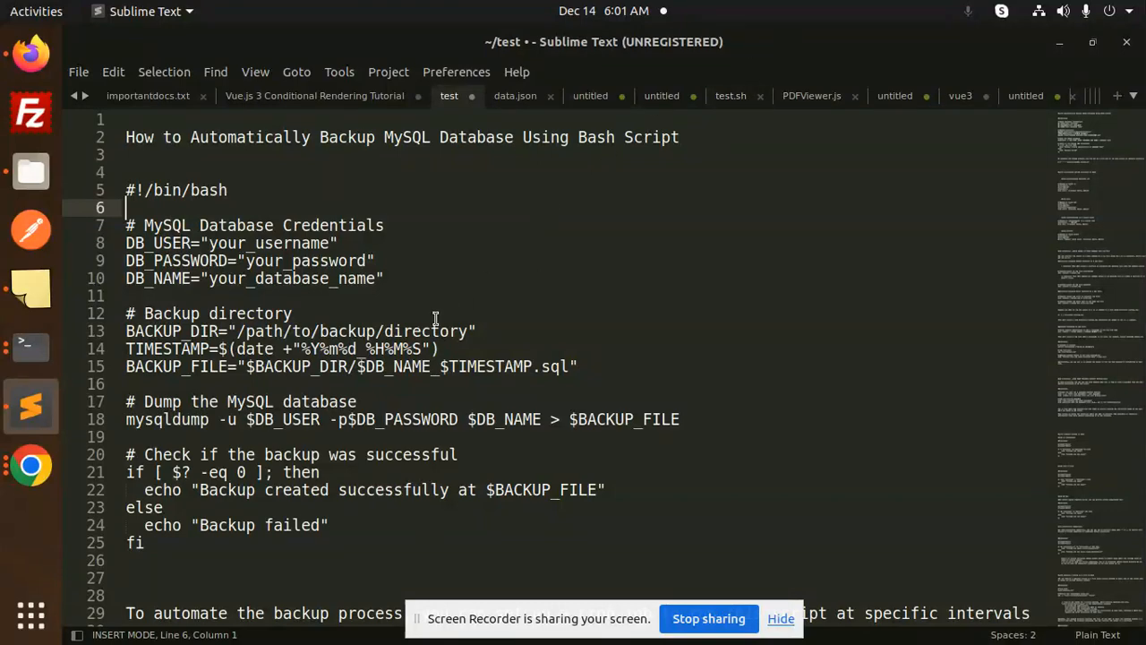
# Copy note lines 7–18 (credentials, backup directory, mysqldump) to the end of test.sh.
pyautogui.moveTo(126, 207); pyautogui.dragTo(679, 420)
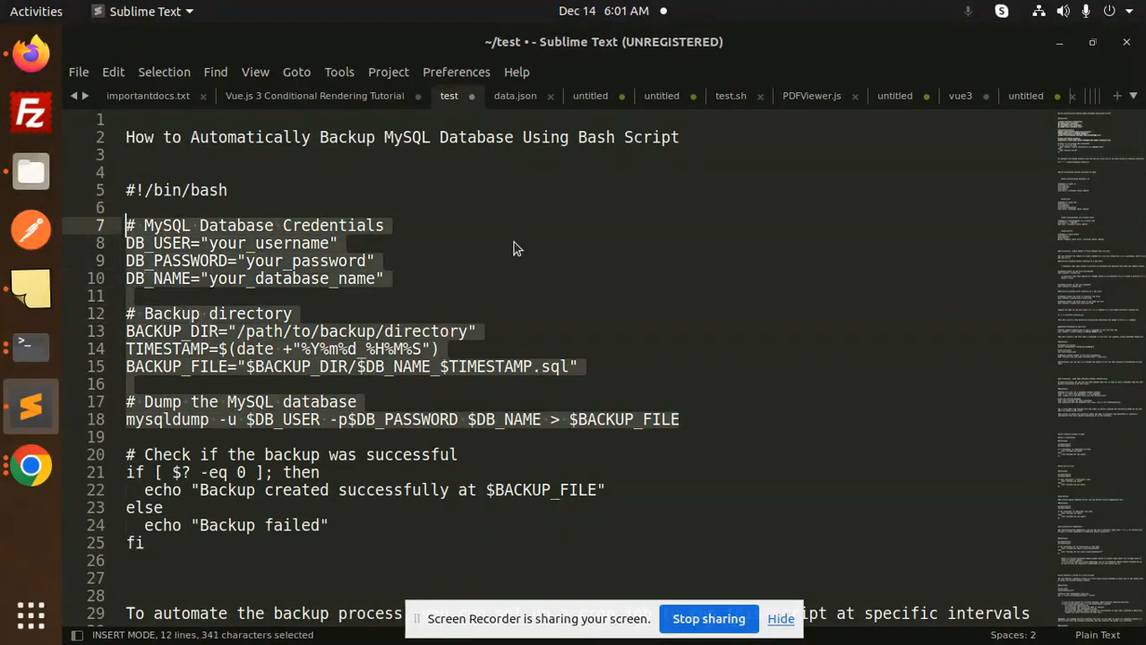
pyautogui.press('ctrl+c')
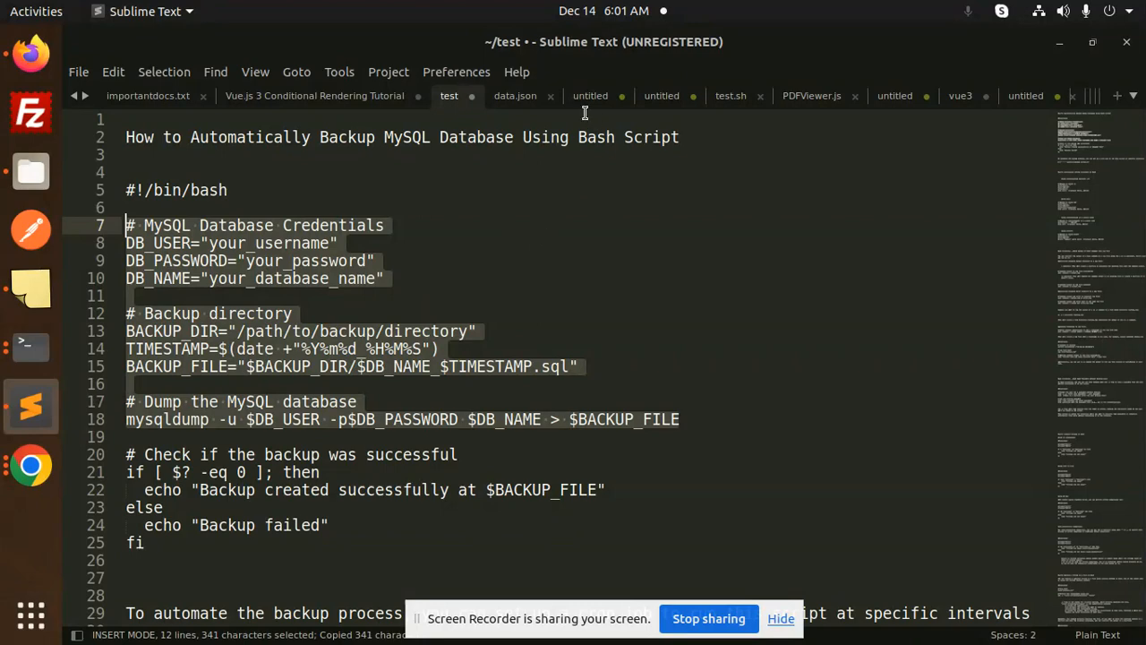
pyautogui.click(731, 96)
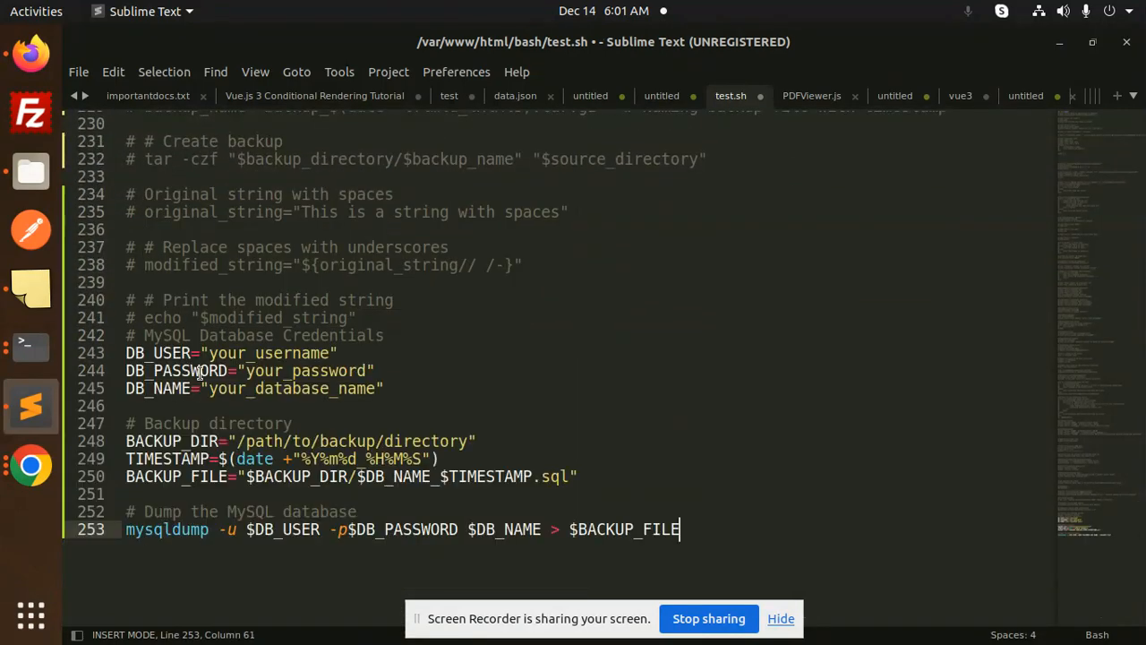
pyautogui.doubleClick(405, 529)
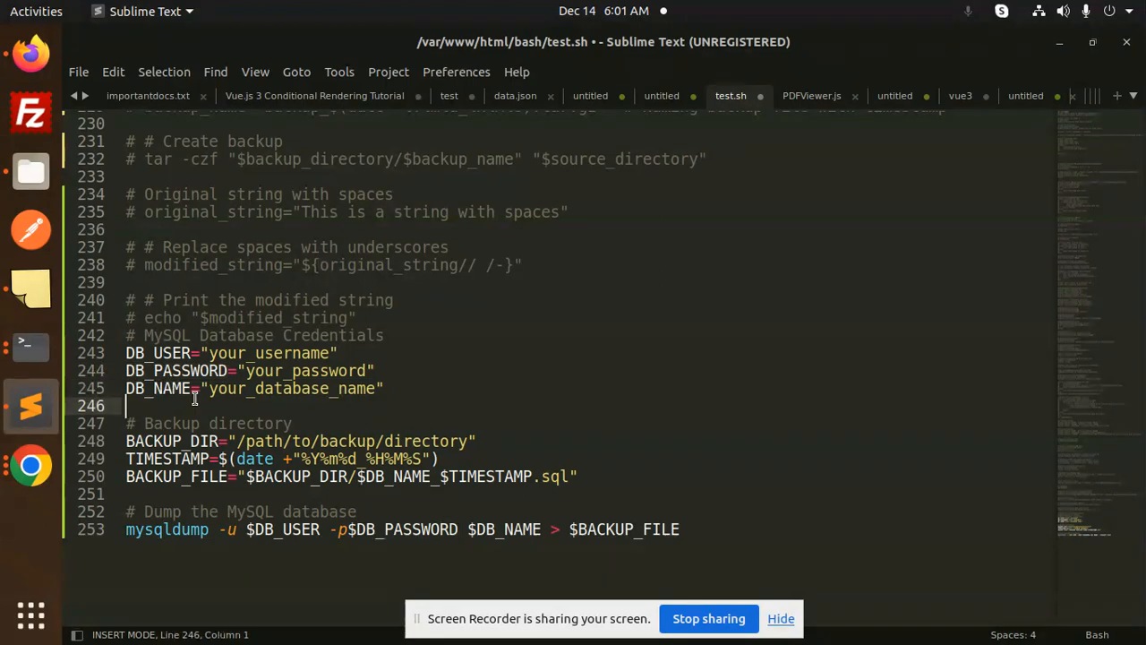
pyautogui.moveTo(31, 54)
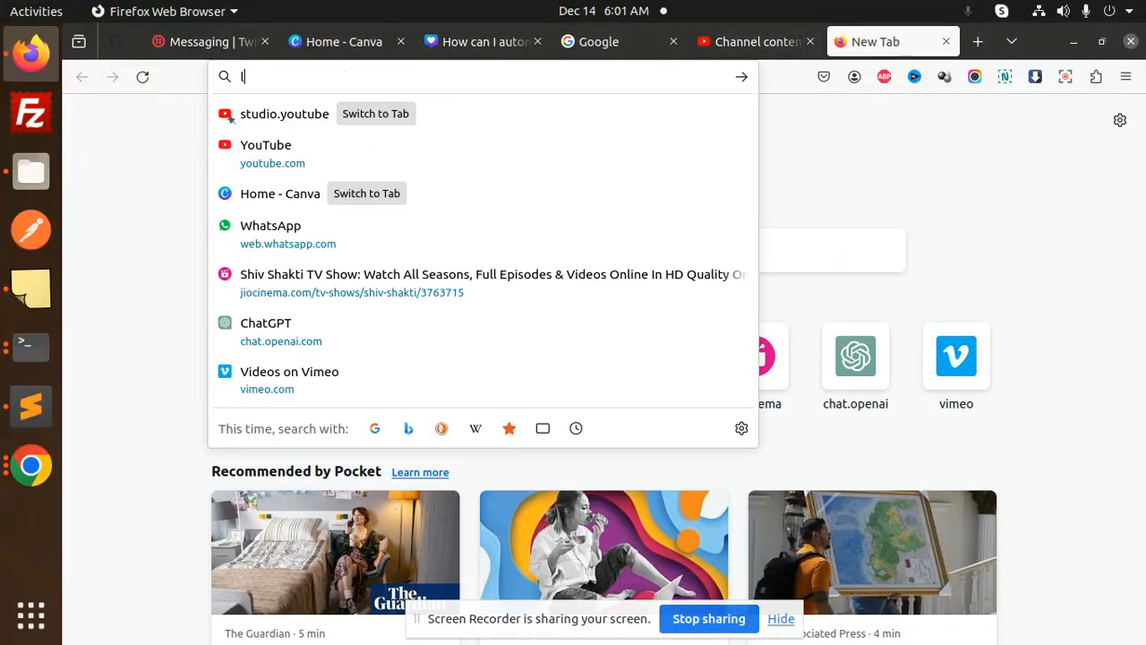
# Log in to Adminer at localhost as root and view crudlara's six tables.
pyautogui.write('ocalhost/php/adminer.php')
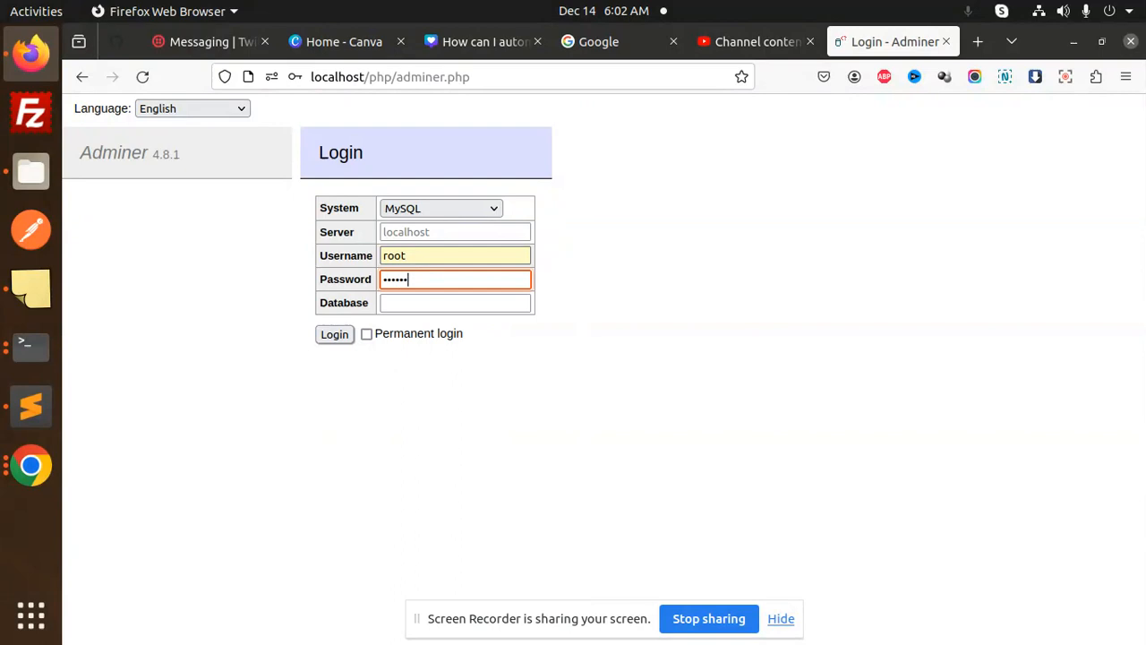
pyautogui.click(334, 333)
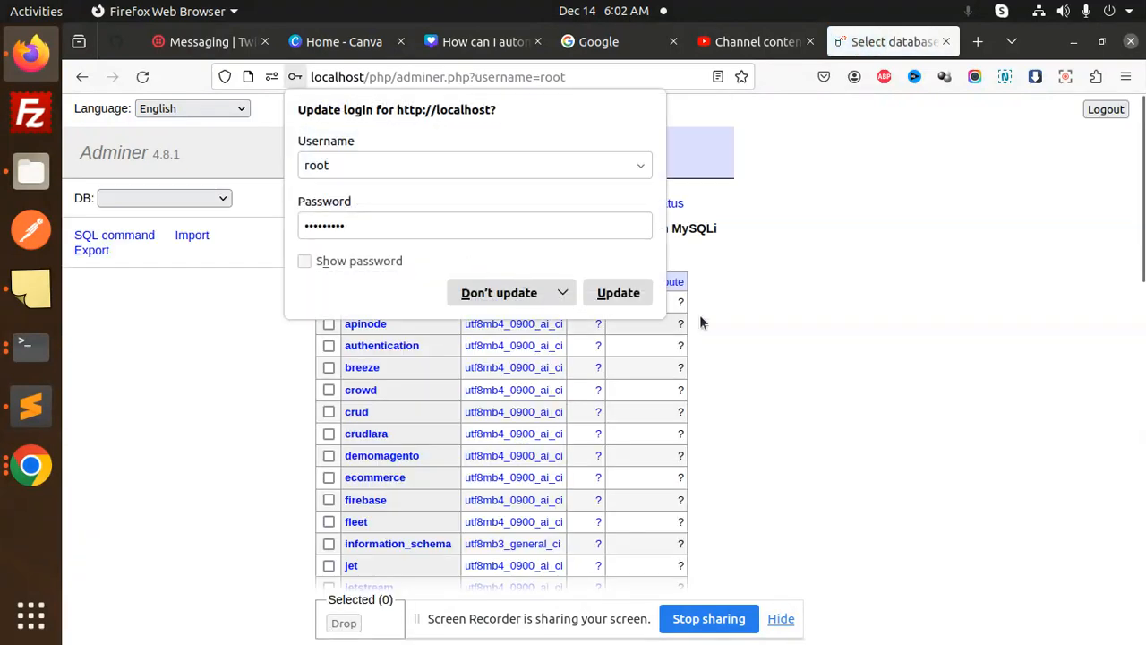
pyautogui.click(499, 292)
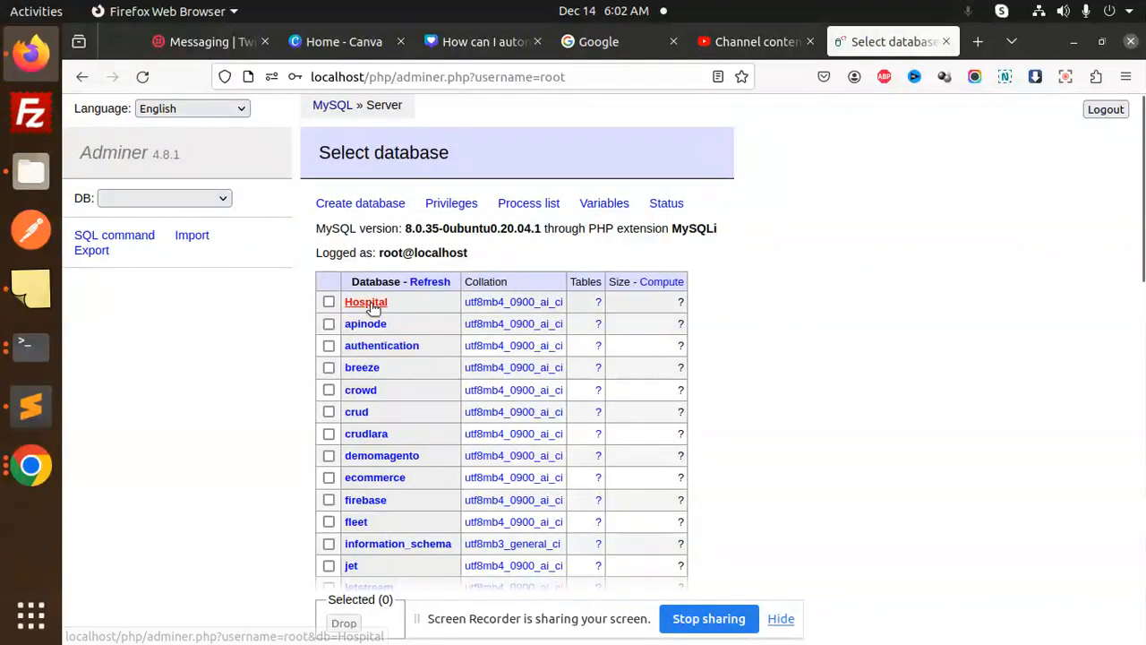
pyautogui.click(366, 302)
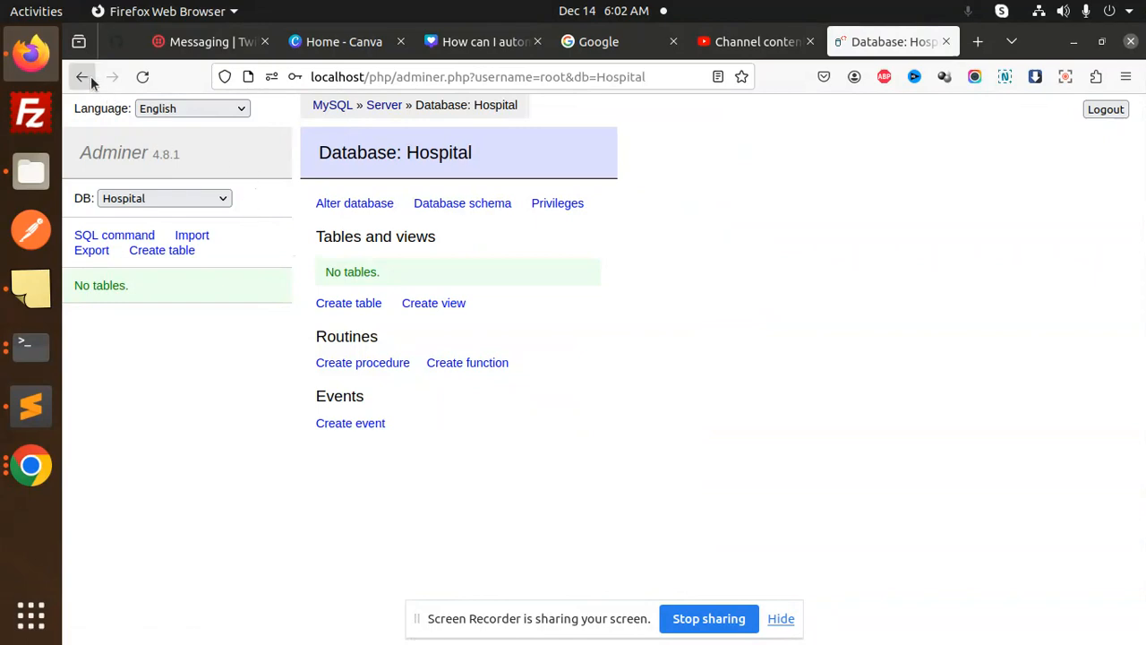
pyautogui.click(164, 198)
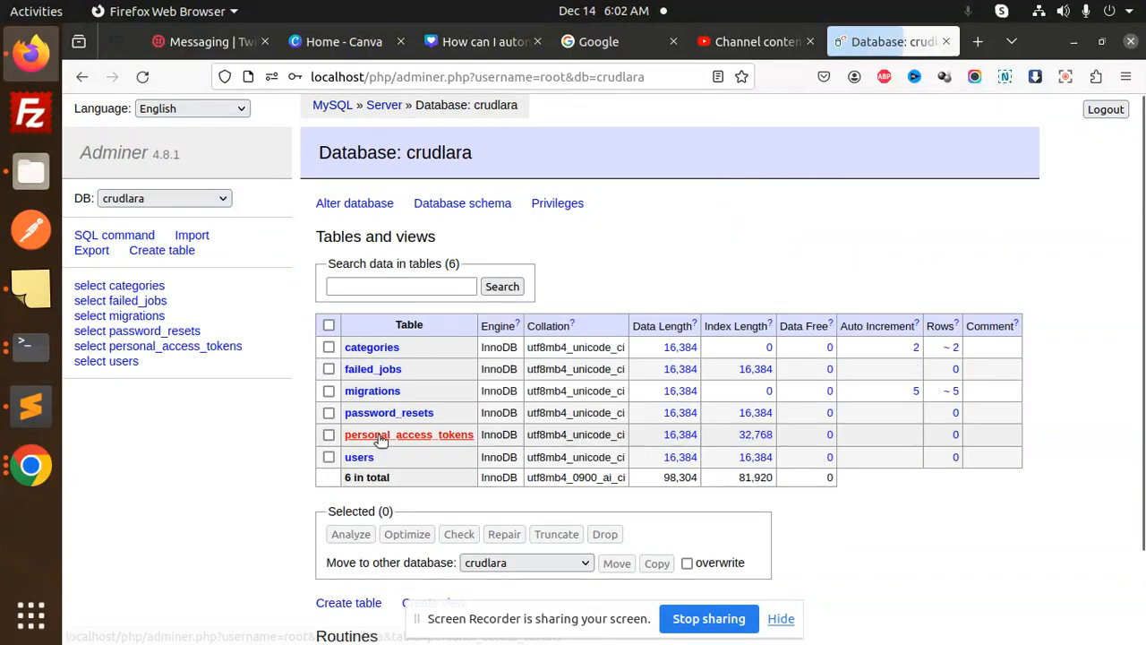
pyautogui.doubleClick(439, 152)
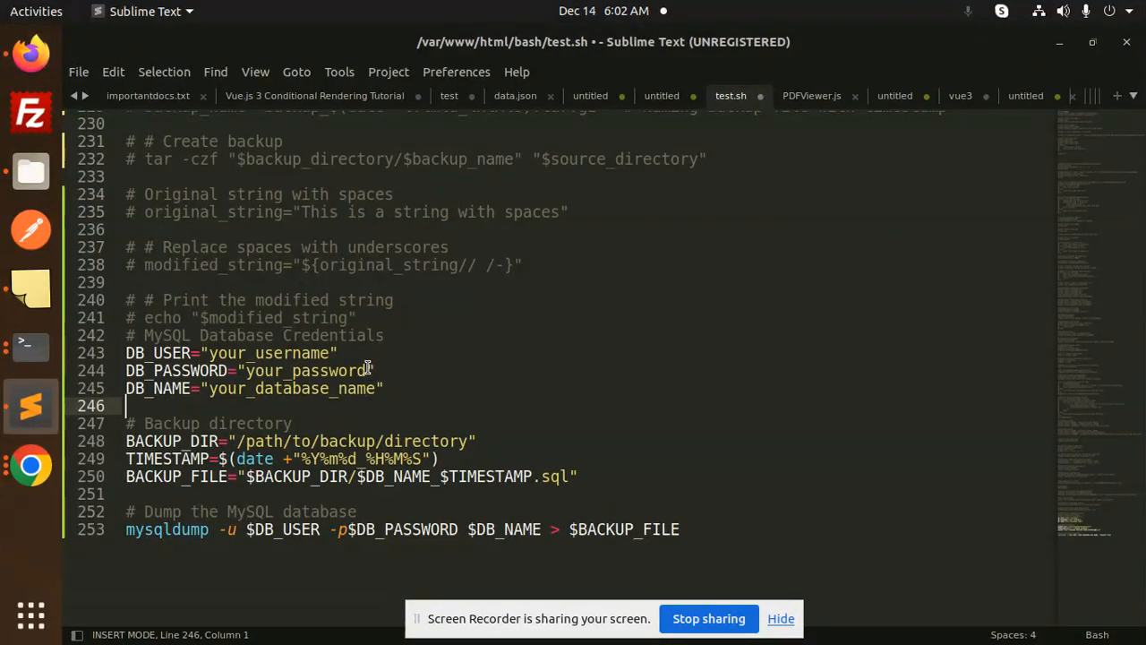
pyautogui.doubleClick(267, 353)
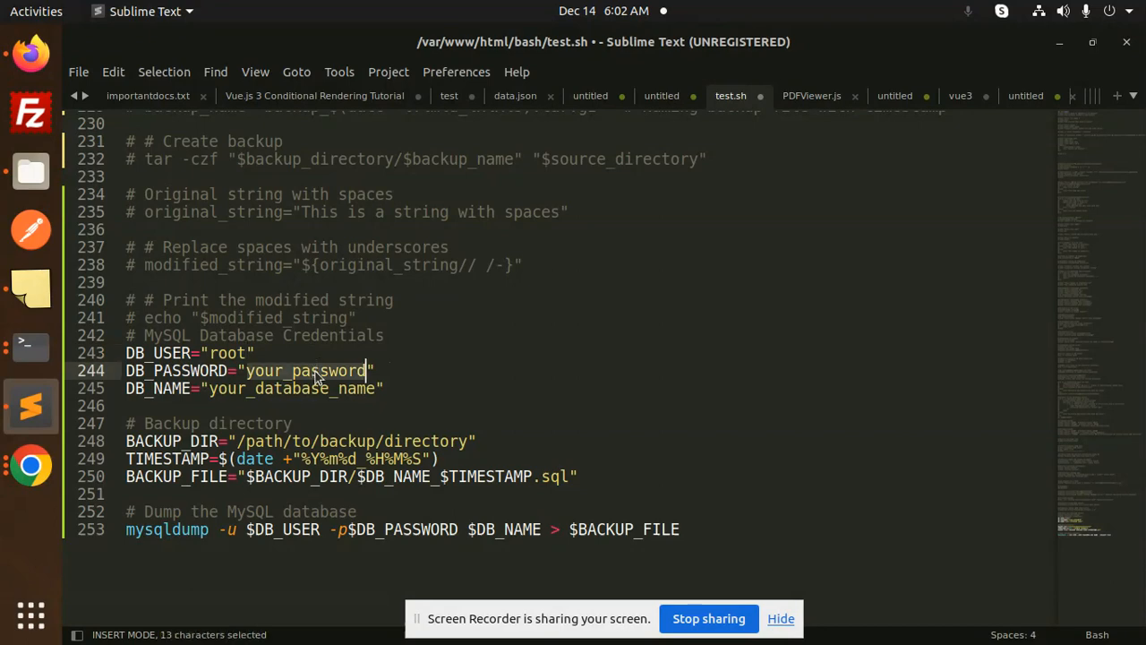
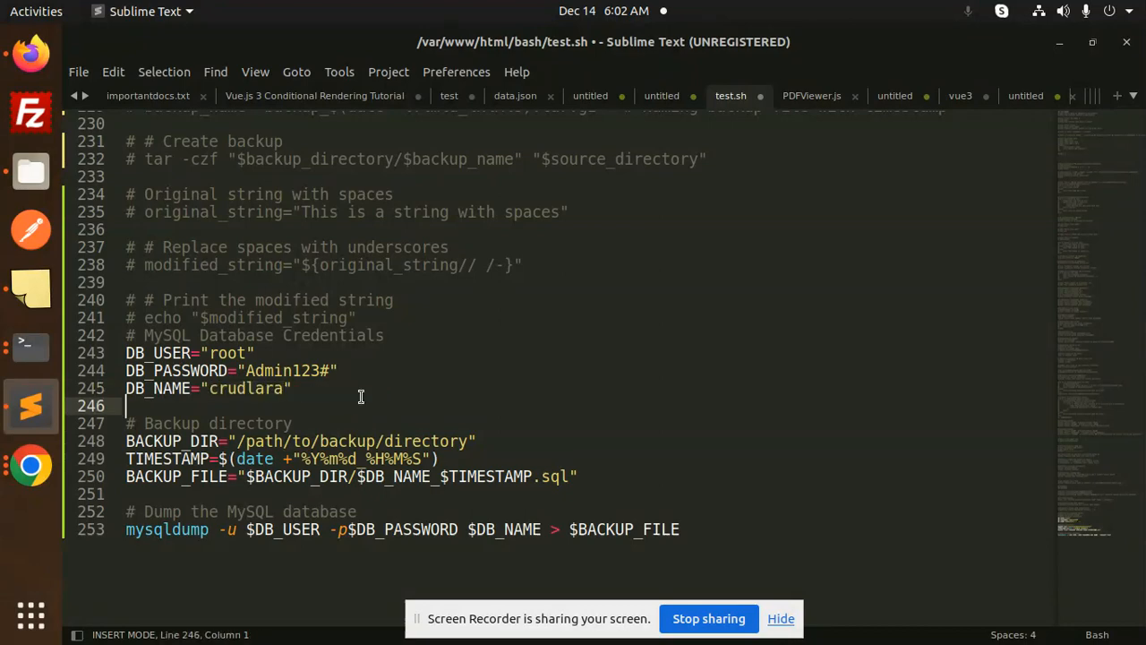
pyautogui.moveTo(30, 172)
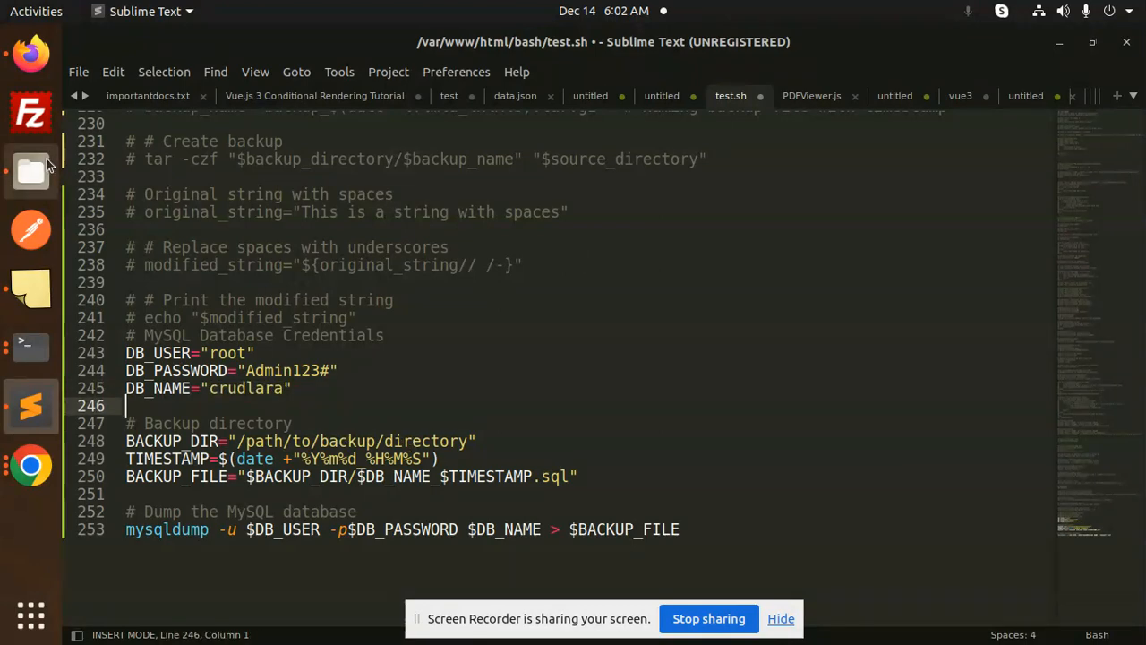
pyautogui.click(30, 172)
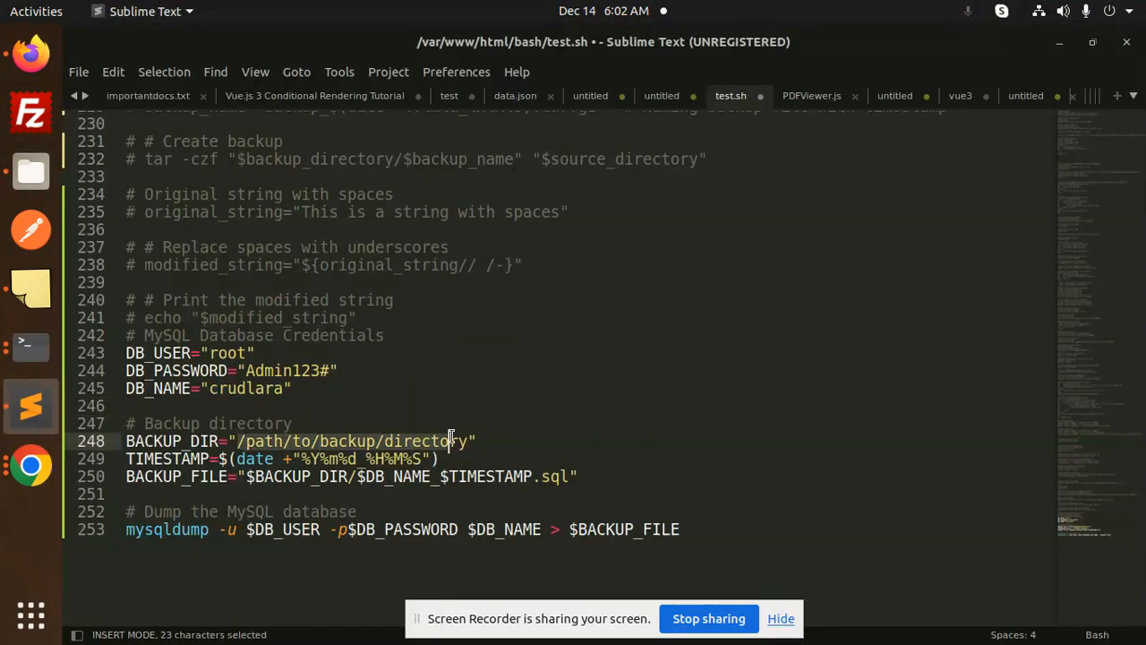
pyautogui.write('/var/www/html/bash')
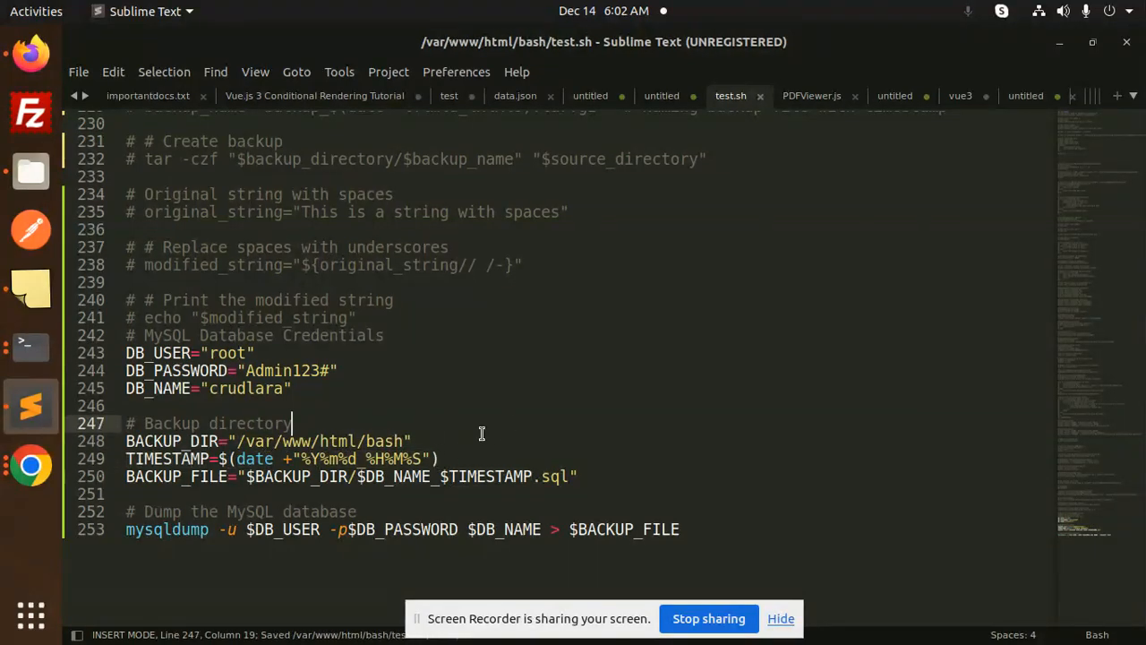
# Review the BACKUP_DIR and backup file name lines, then run ./test.sh in Terminal.
pyautogui.click(513, 476)
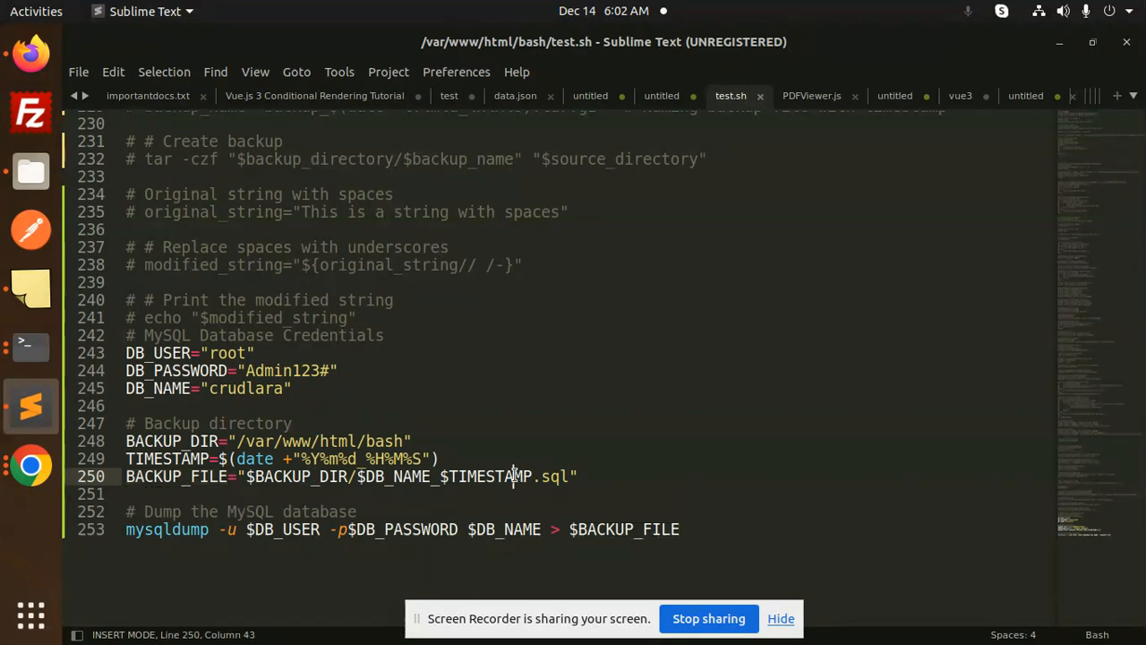
pyautogui.doubleClick(171, 441)
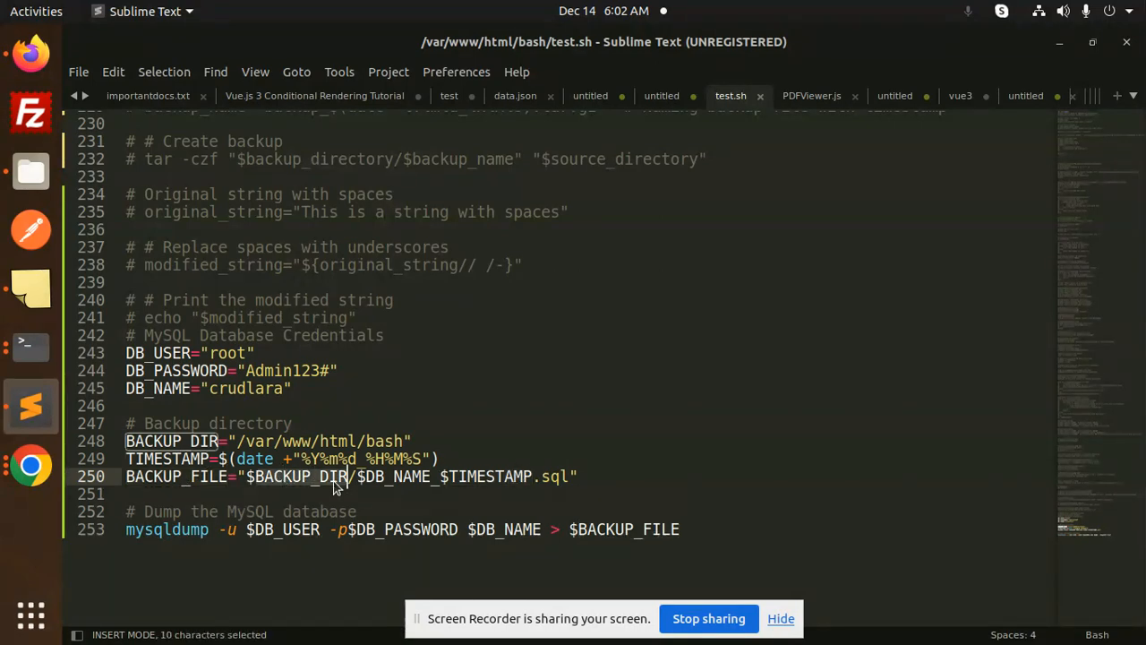
pyautogui.moveTo(387, 479)
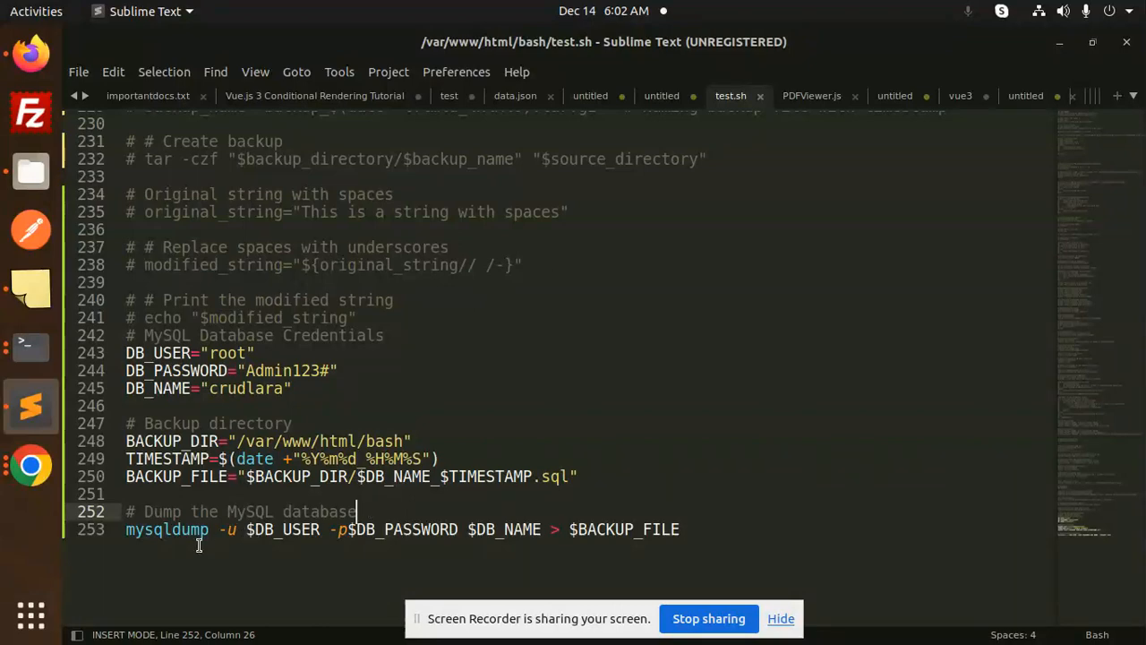
pyautogui.doubleClick(167, 529)
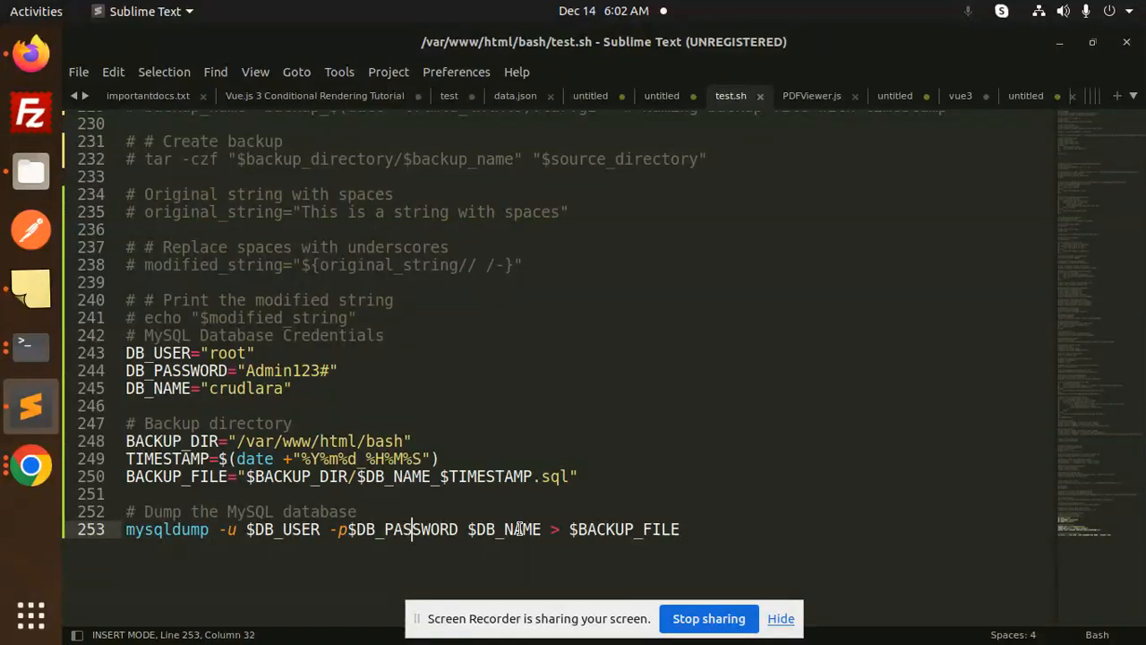
pyautogui.click(357, 511)
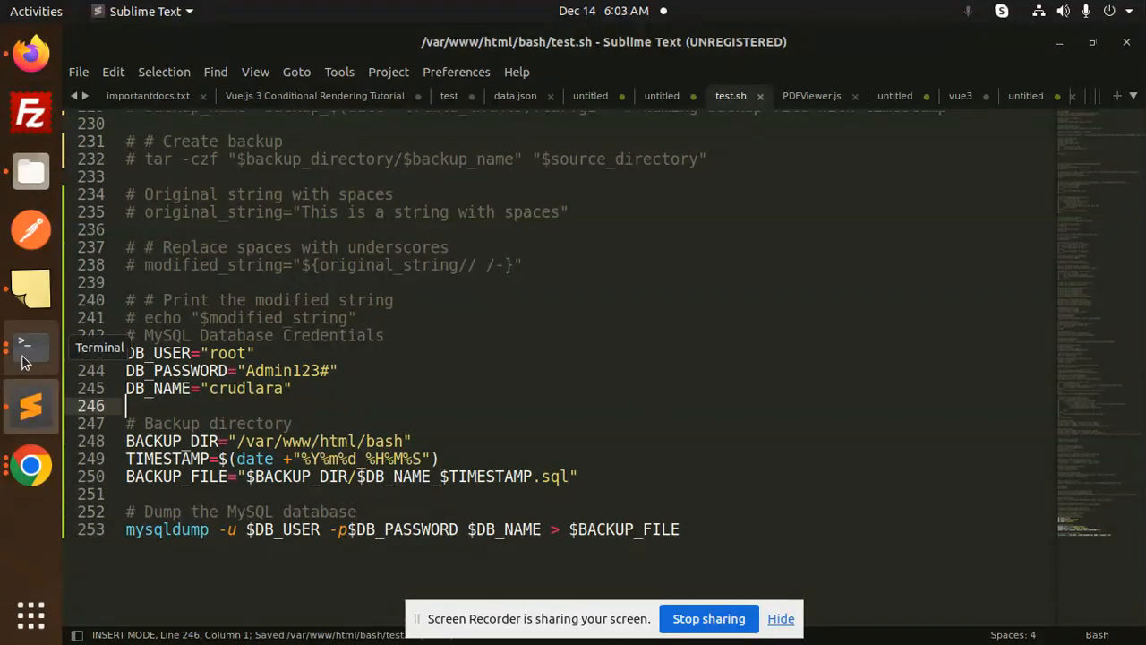
pyautogui.click(30, 347)
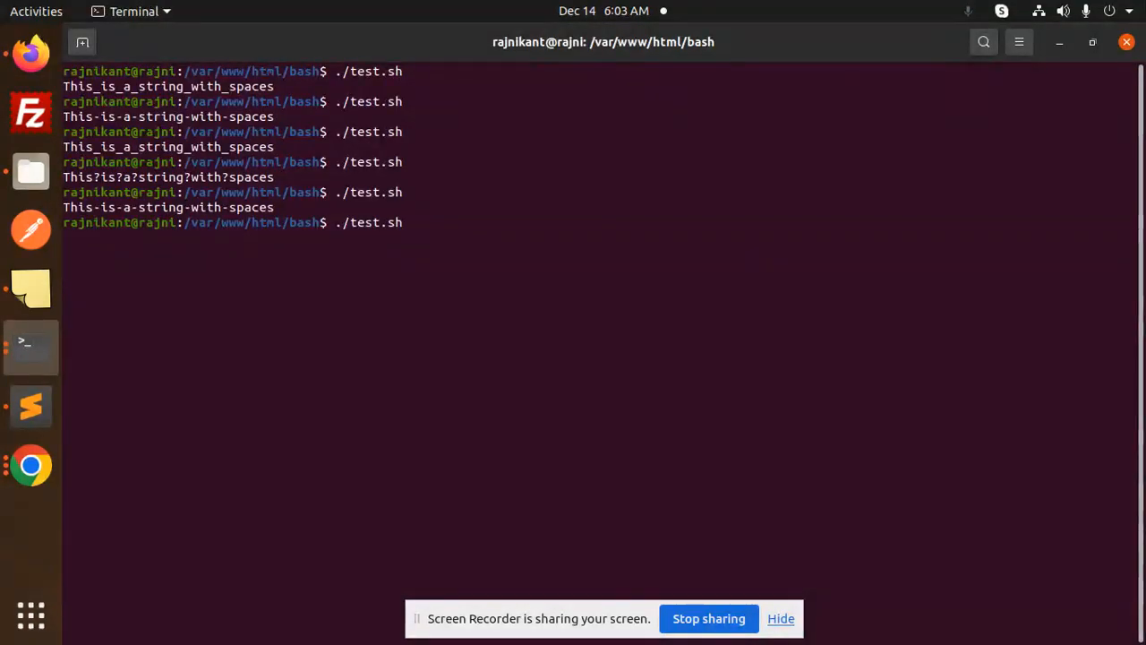
pyautogui.press('Return')
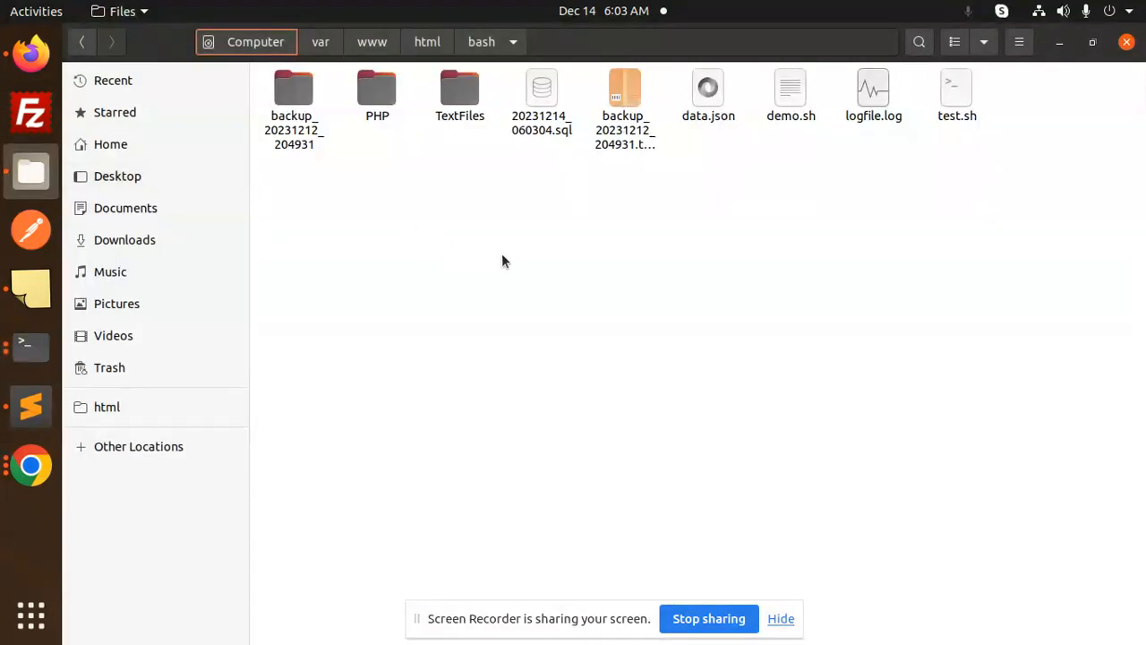
# Select 20231214_060304.sql in the bash folder and show its context menu.
pyautogui.click(541, 99)
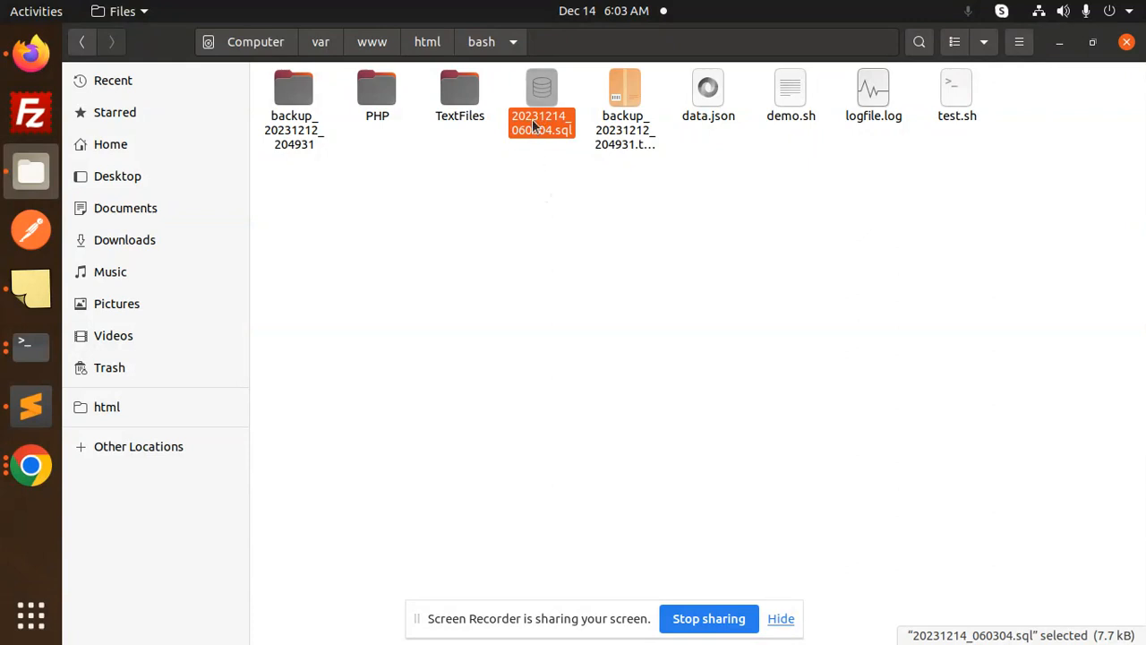
pyautogui.rightClick(542, 98)
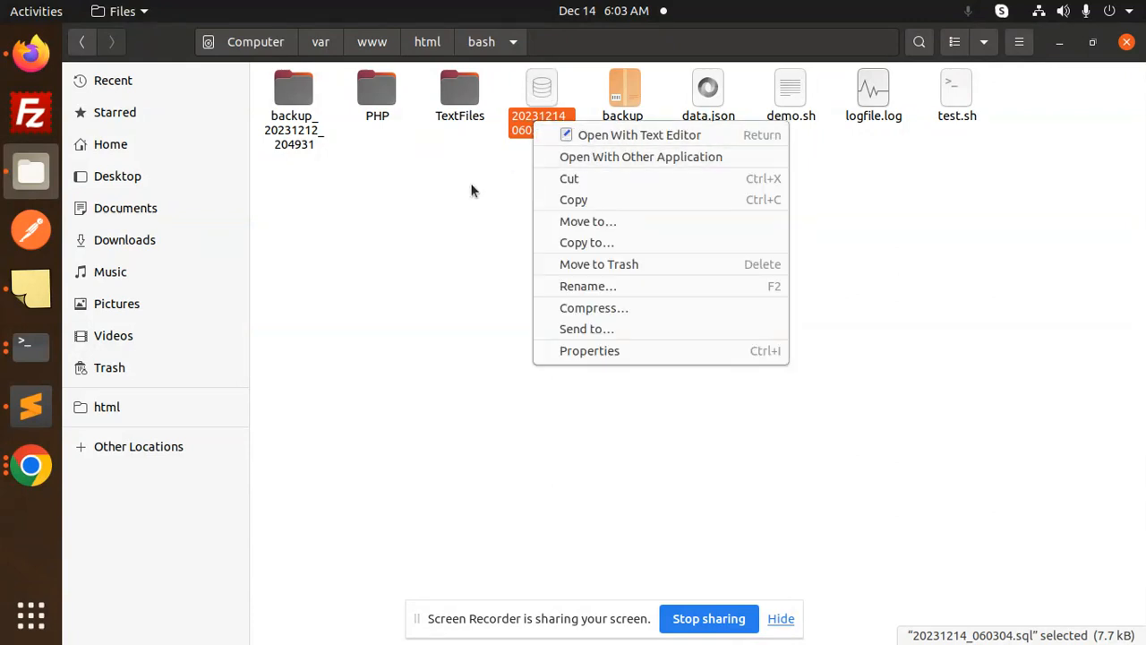
# Open 20231214_060304.sql in Sublime Text and scroll to the 'Dump completed' line.
pyautogui.click(641, 157)
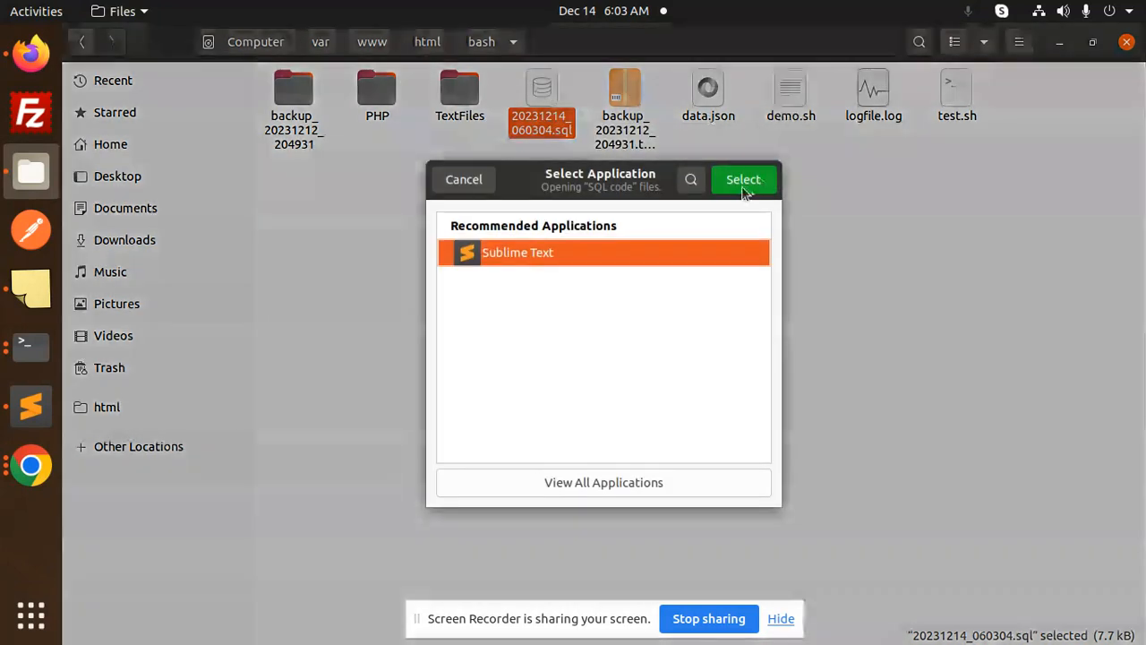
pyautogui.click(744, 179)
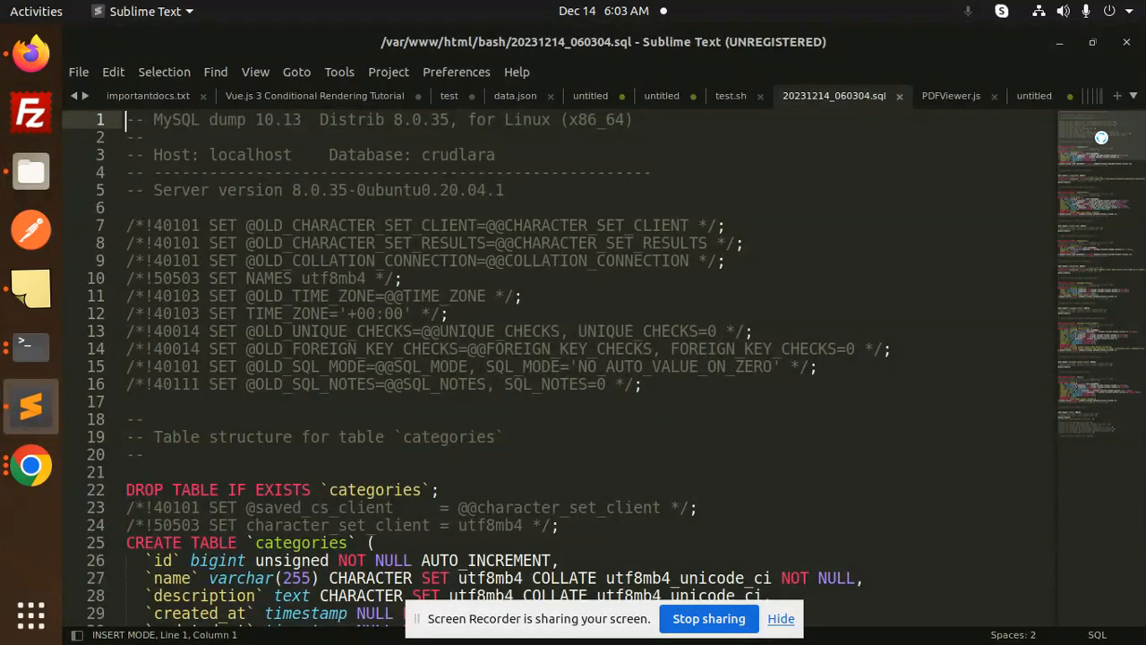
pyautogui.scroll(-3)
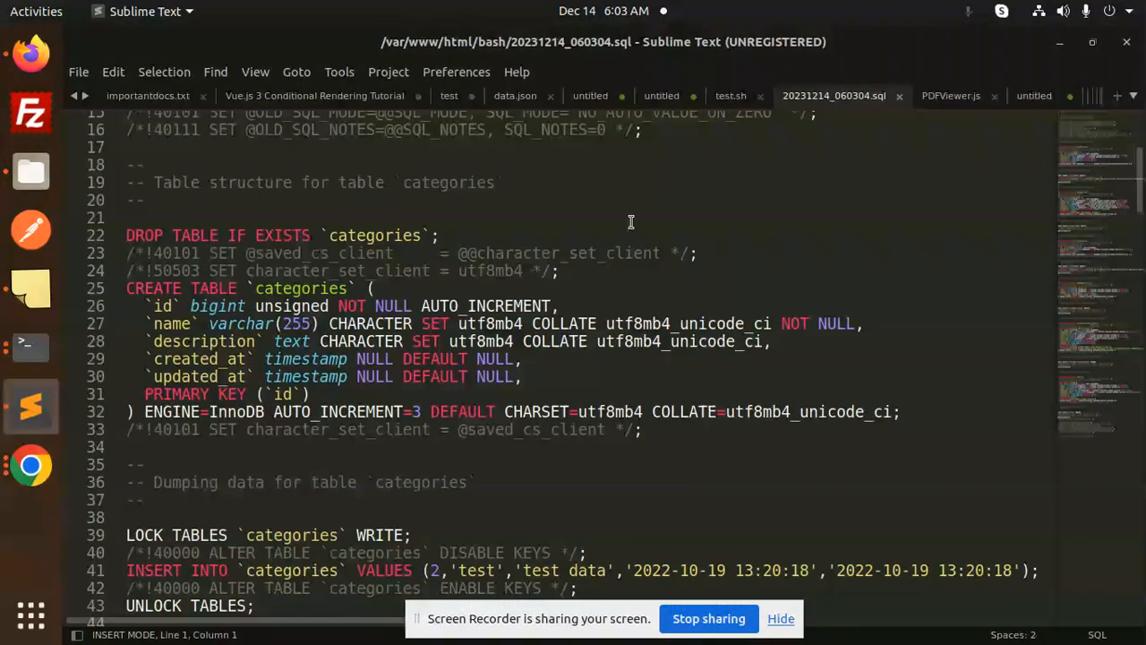
pyautogui.scroll(3)
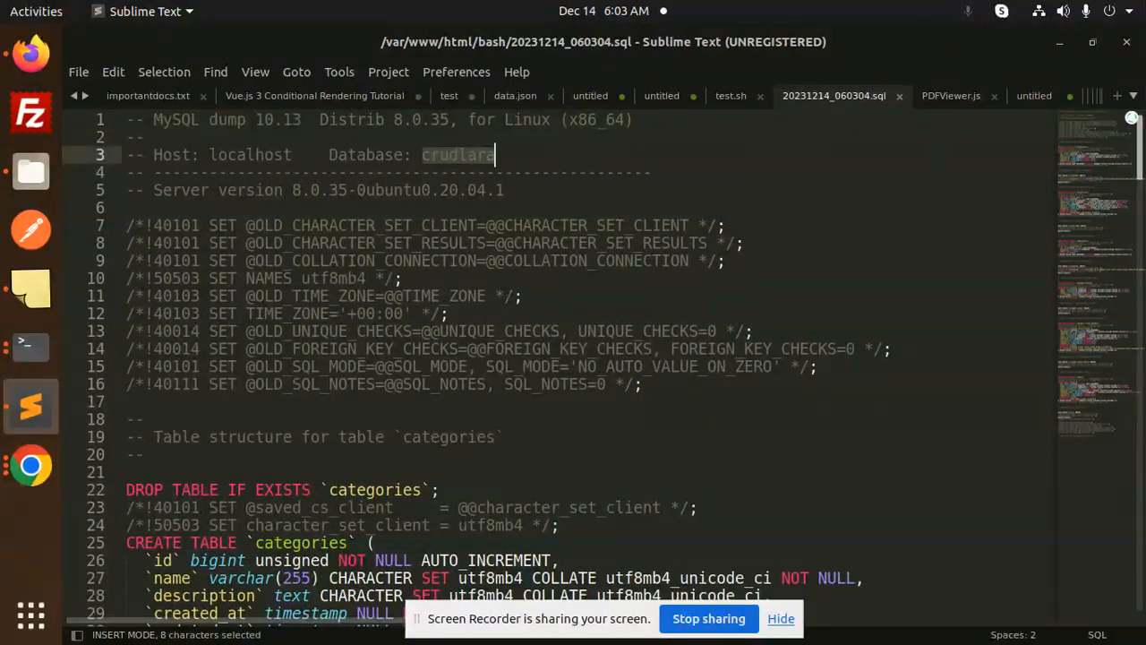
pyautogui.scroll(-3)
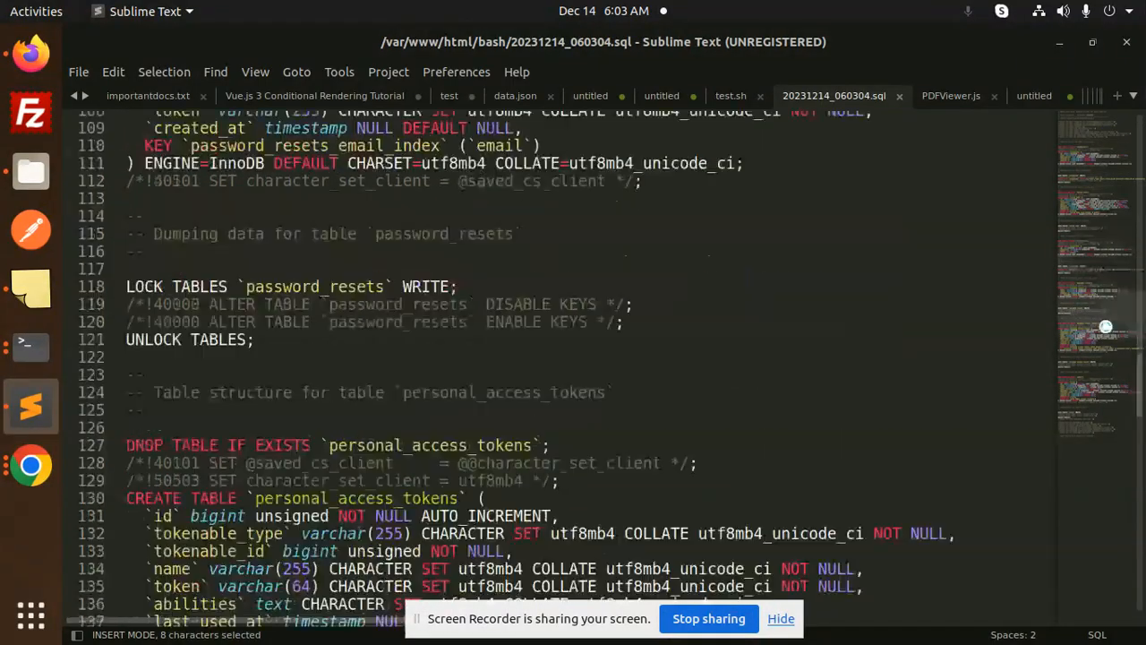
pyautogui.press('ctrl+End')
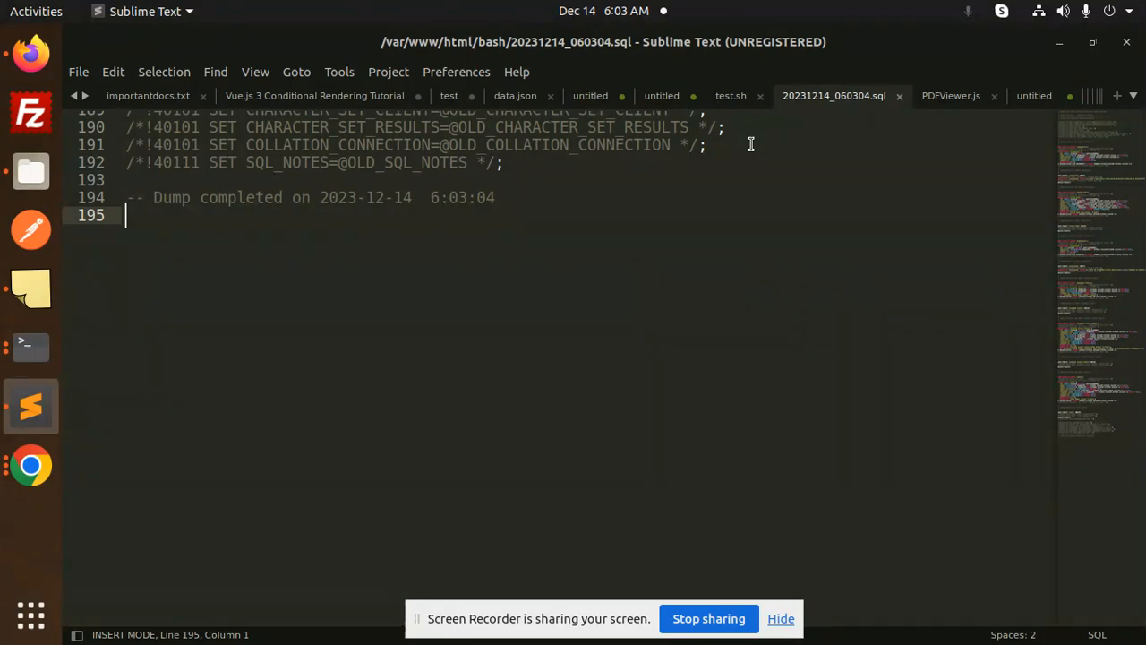
pyautogui.moveTo(741, 103)
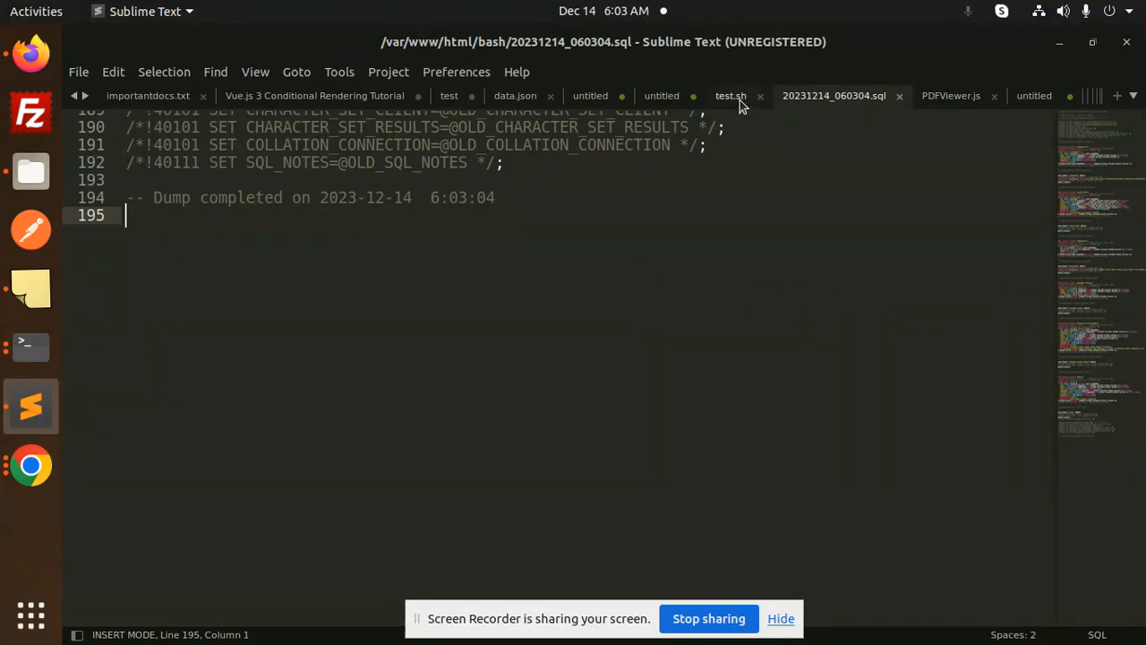
pyautogui.moveTo(449, 96)
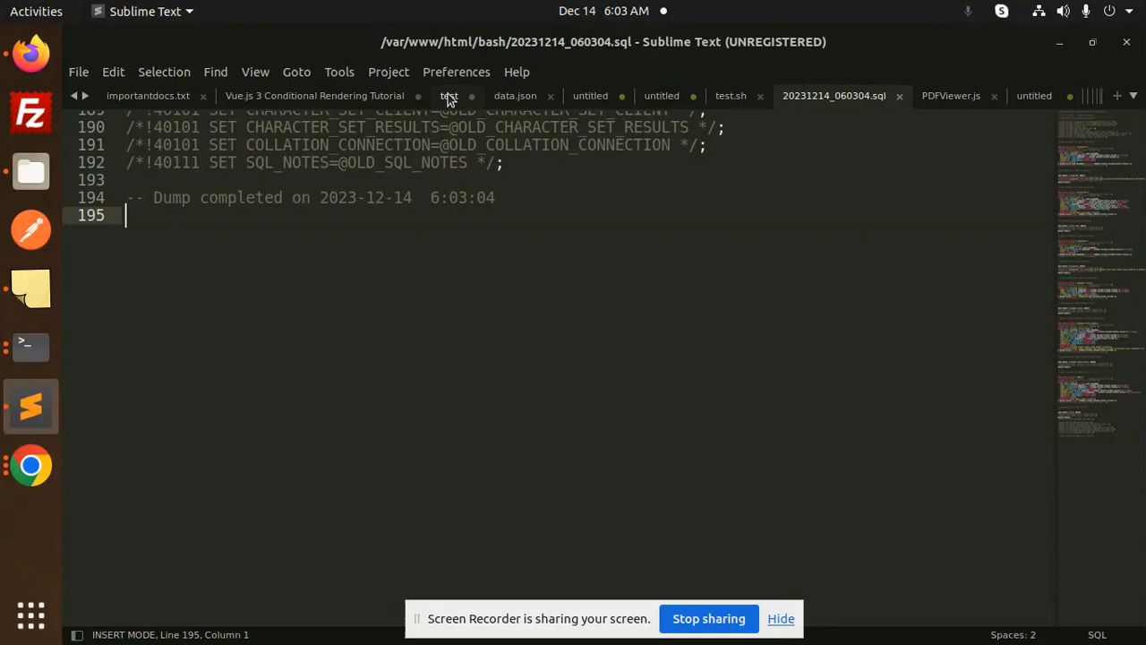
# Show the notes' cron line '0 0 * * * /path/to/backup_script.sh'.
pyautogui.click(449, 96)
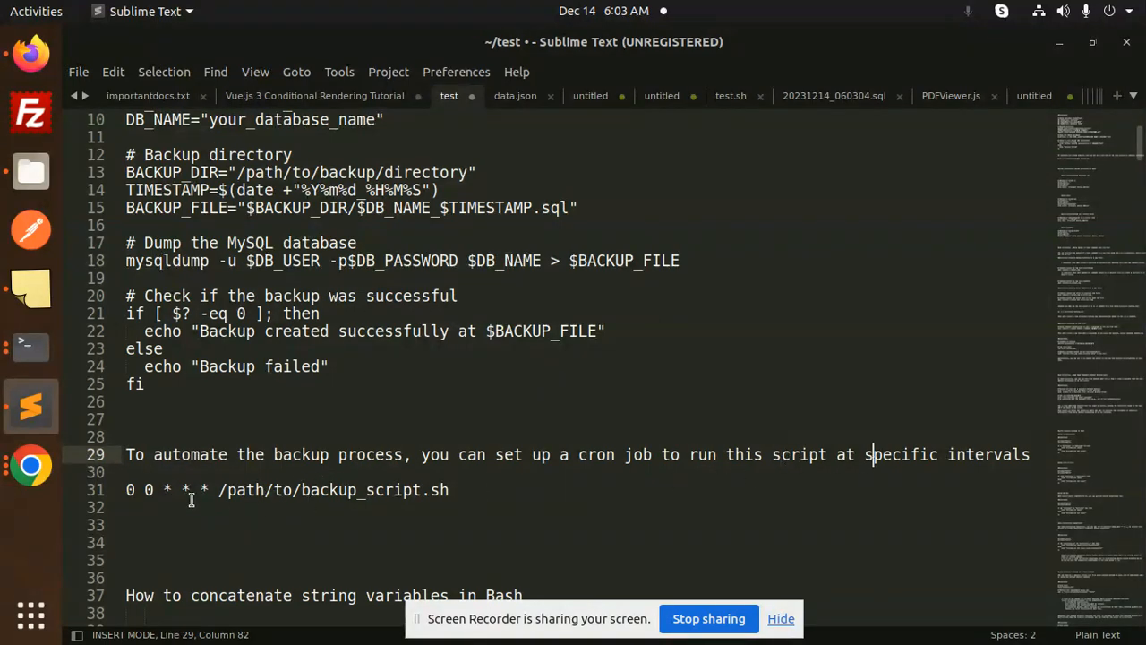
pyautogui.doubleClick(328, 490)
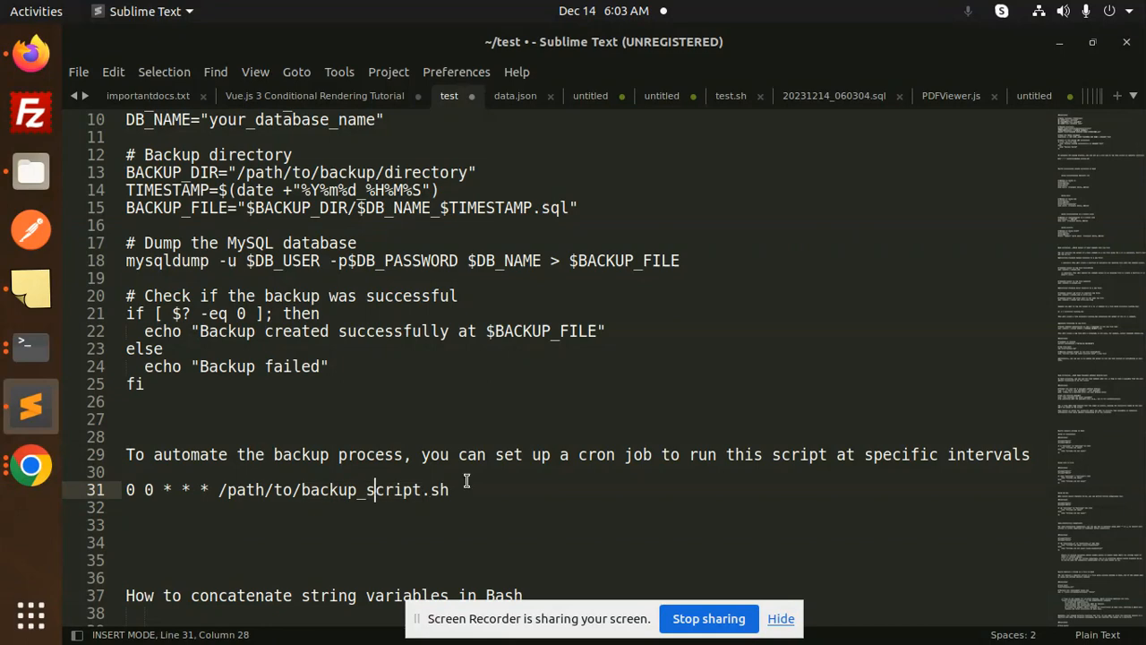
# Add '* * * * * /var/www/html/bash/test.sh' via crontab -e and save the crontab.
pyautogui.click(31, 346)
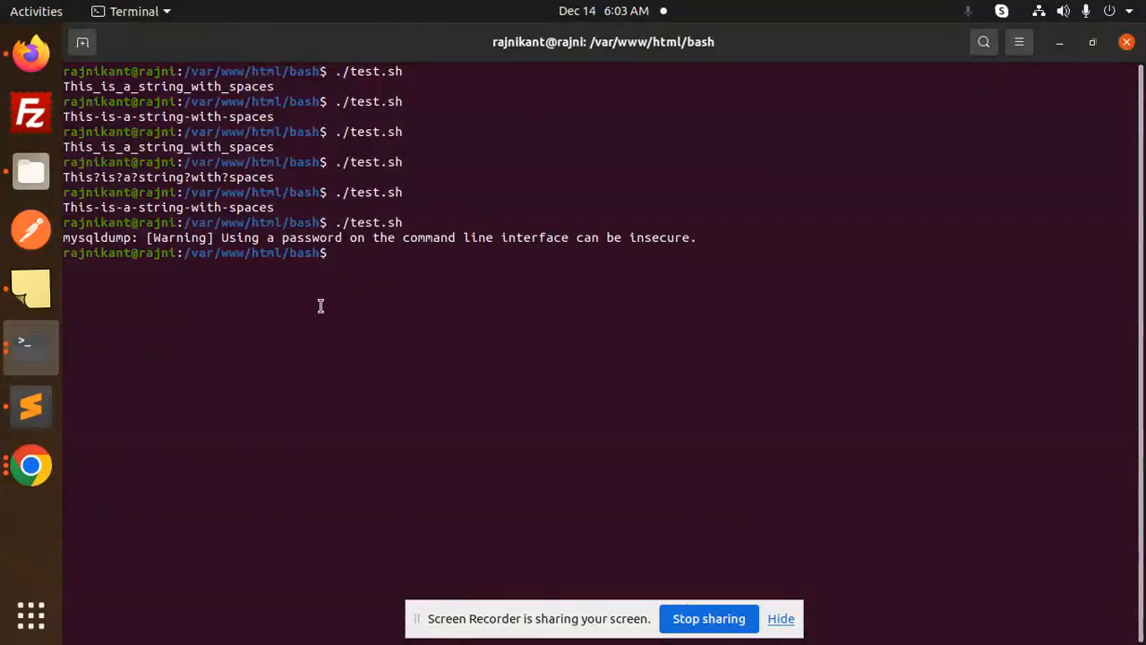
pyautogui.write('c')
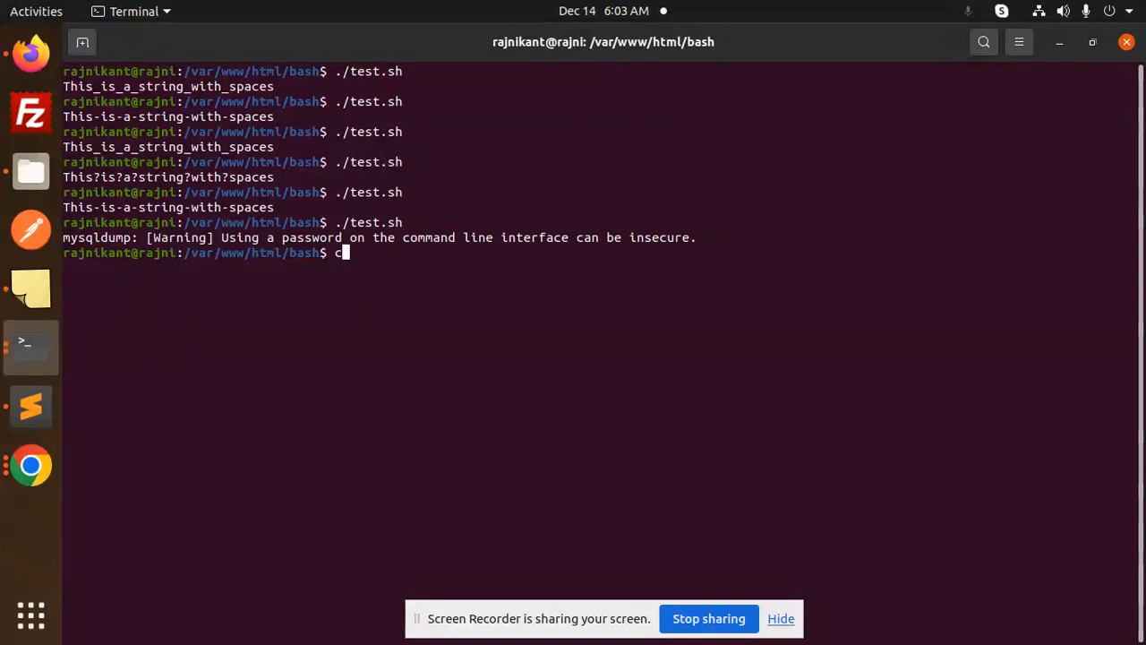
pyautogui.write('rontab -')
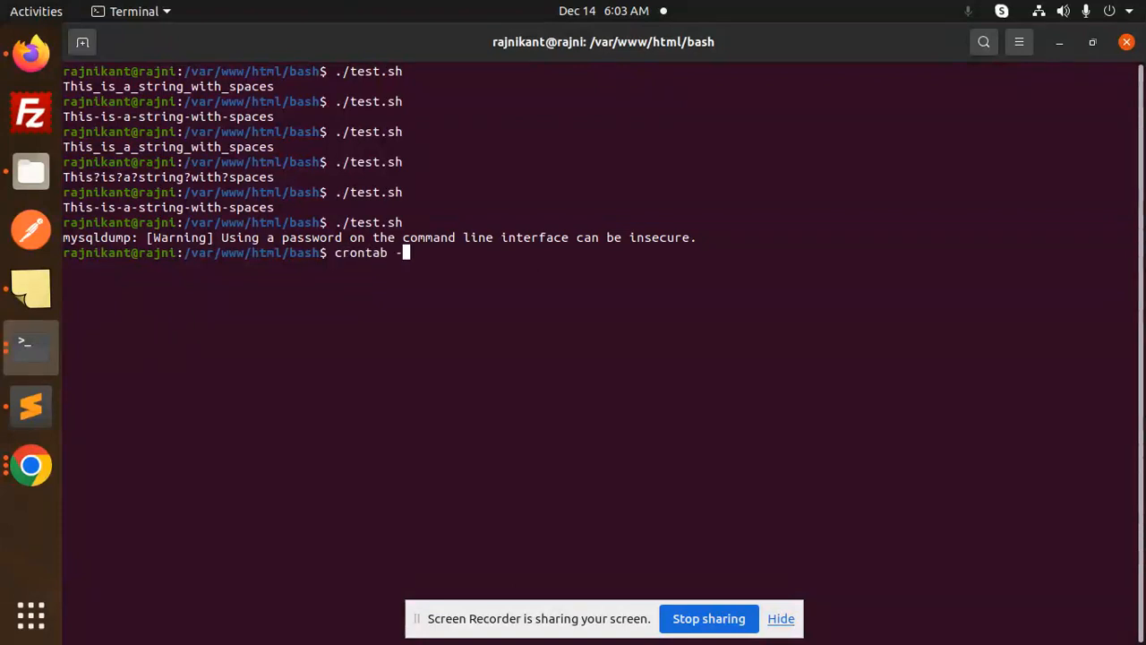
pyautogui.press('Return')
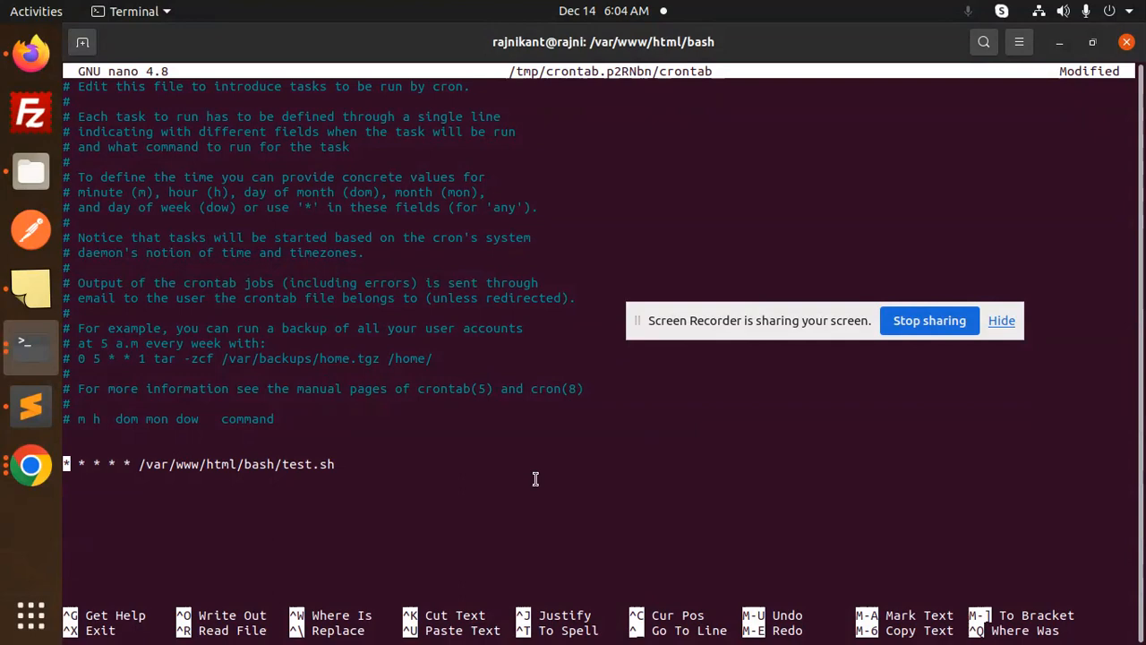
pyautogui.press('ctrl+o')
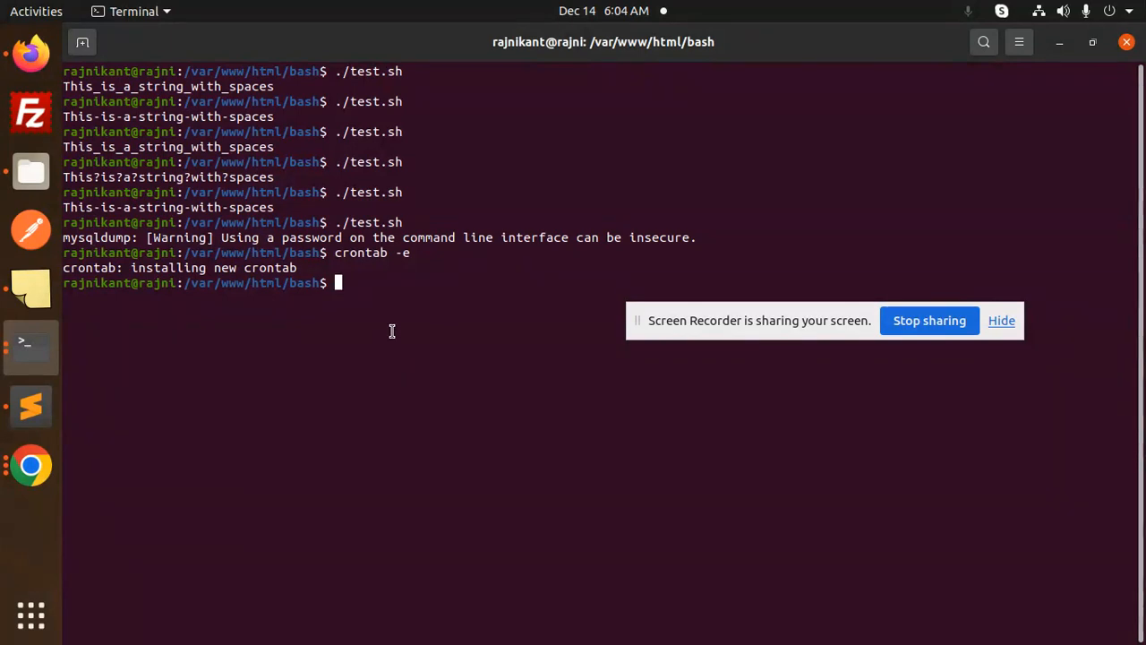
pyautogui.moveTo(627, 55)
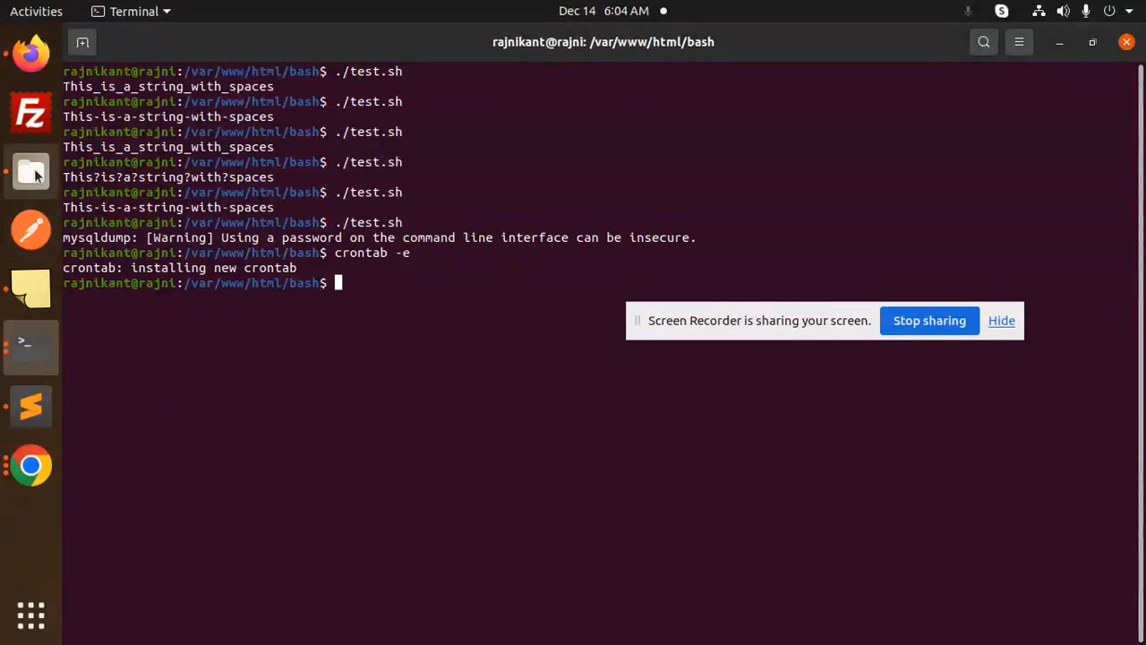
# Check /var/www/html/bash in Files, still holding only 20231214_060304.sql.
pyautogui.click(30, 172)
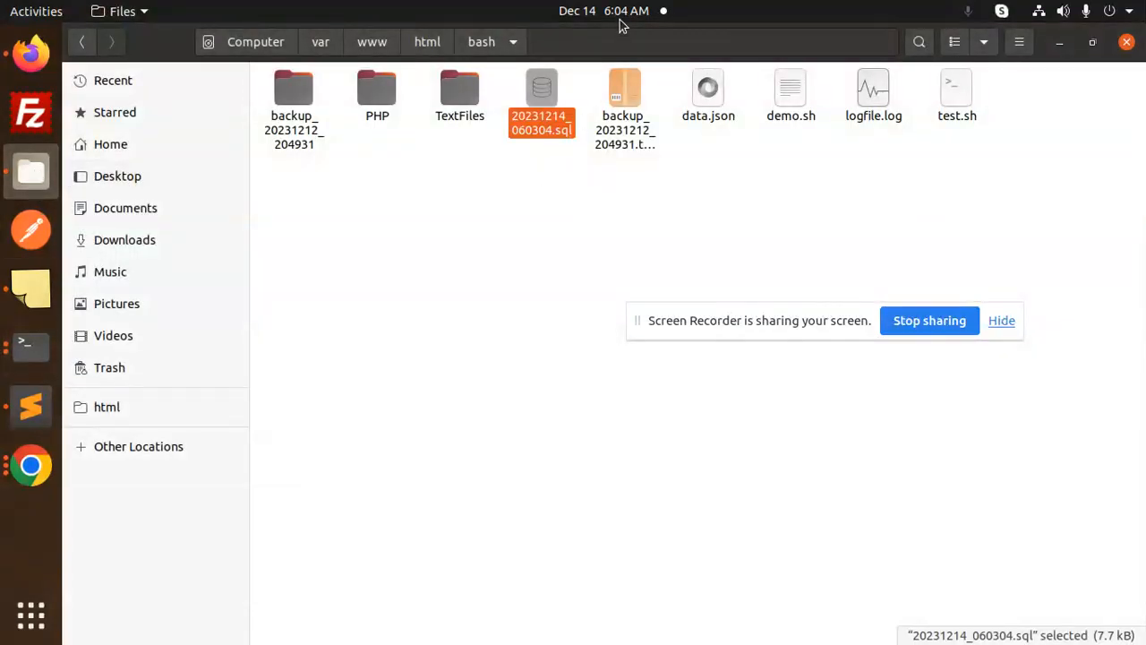
pyautogui.click(514, 237)
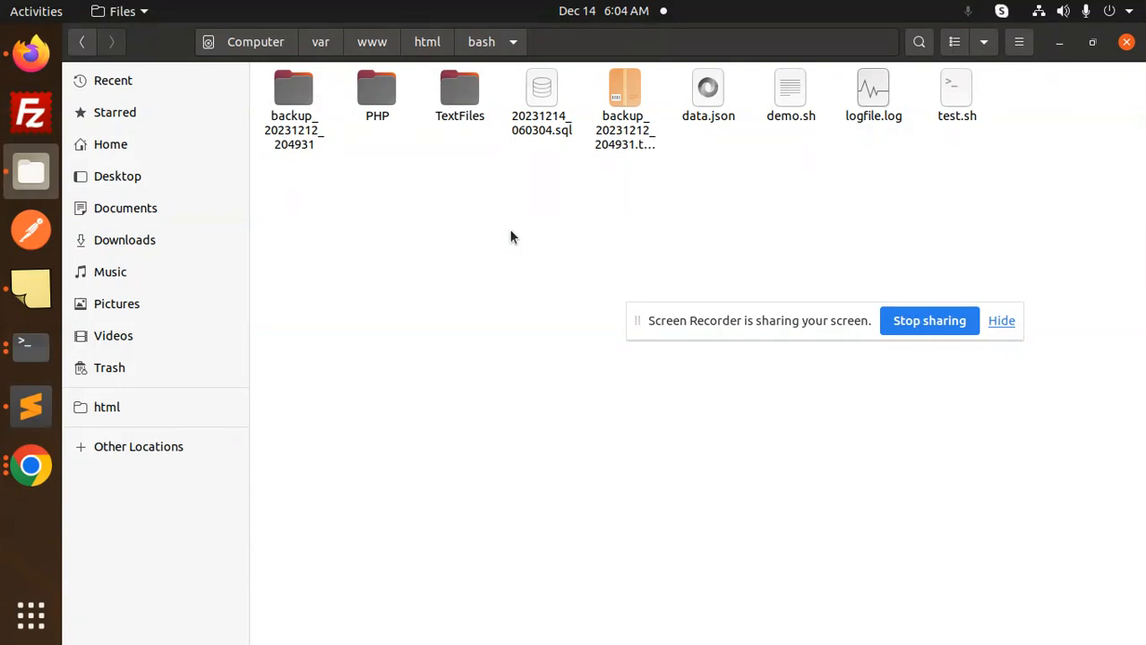
pyautogui.moveTo(30, 405)
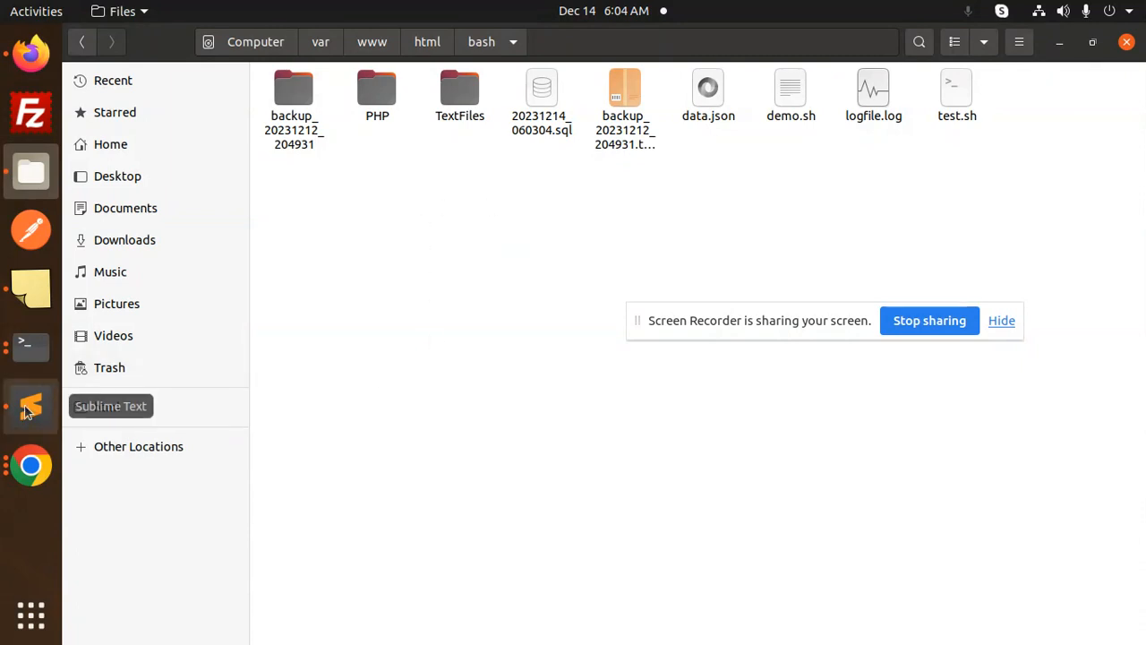
# Return to the notes' backup success check with its created and failed messages.
pyautogui.click(30, 406)
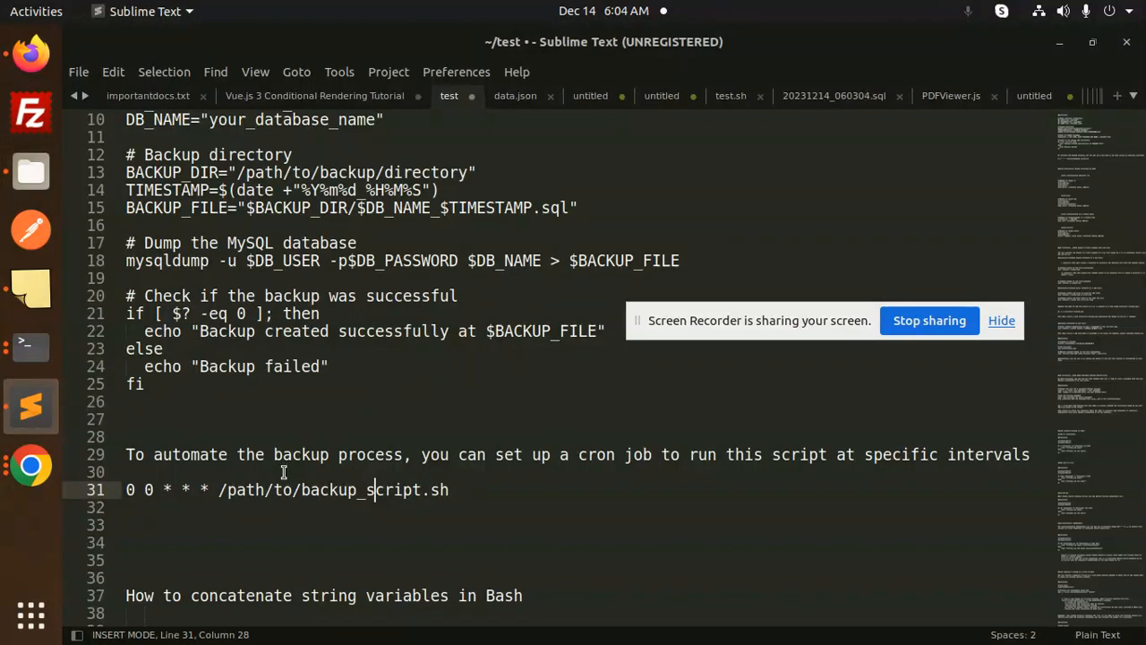
pyautogui.click(191, 295)
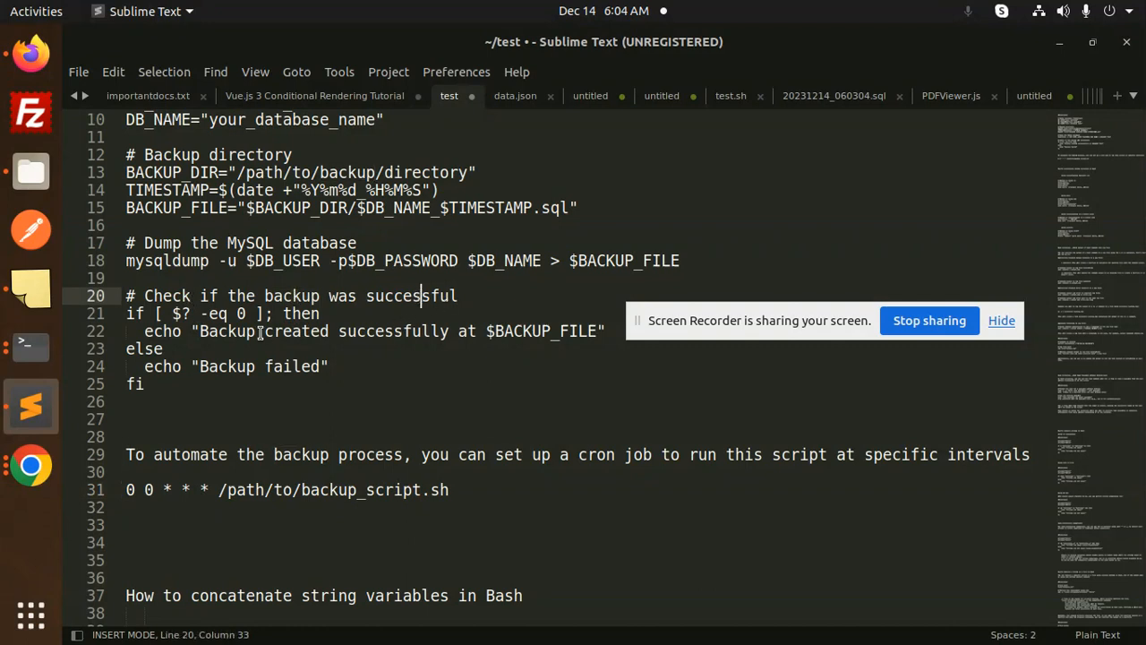
pyautogui.click(163, 348)
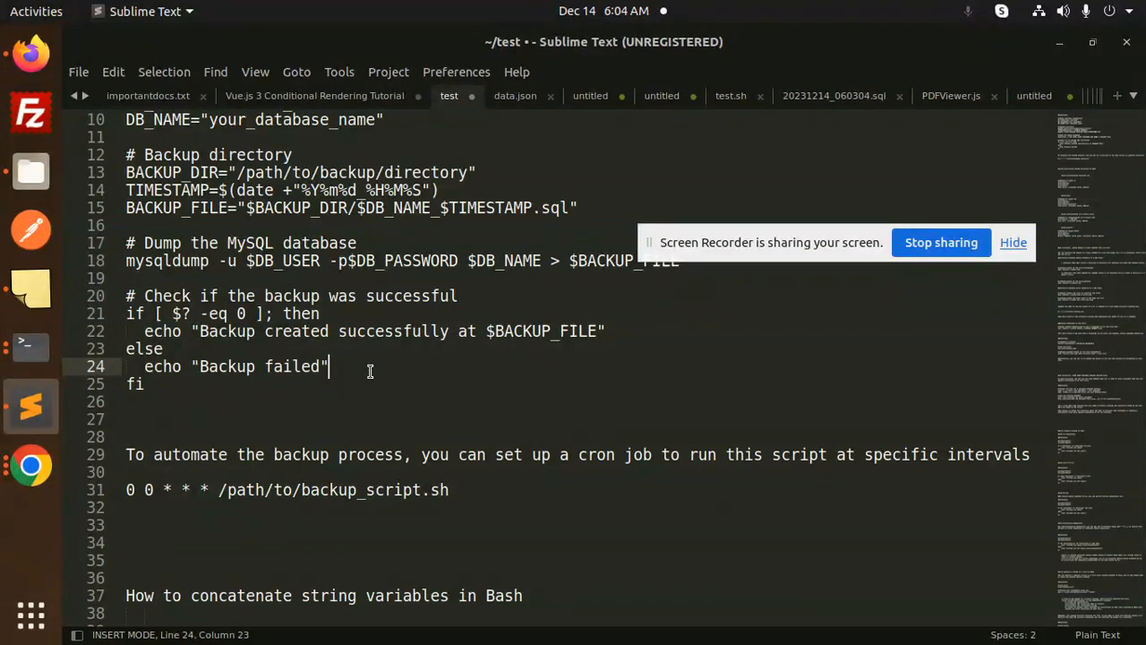
pyautogui.moveTo(30, 347)
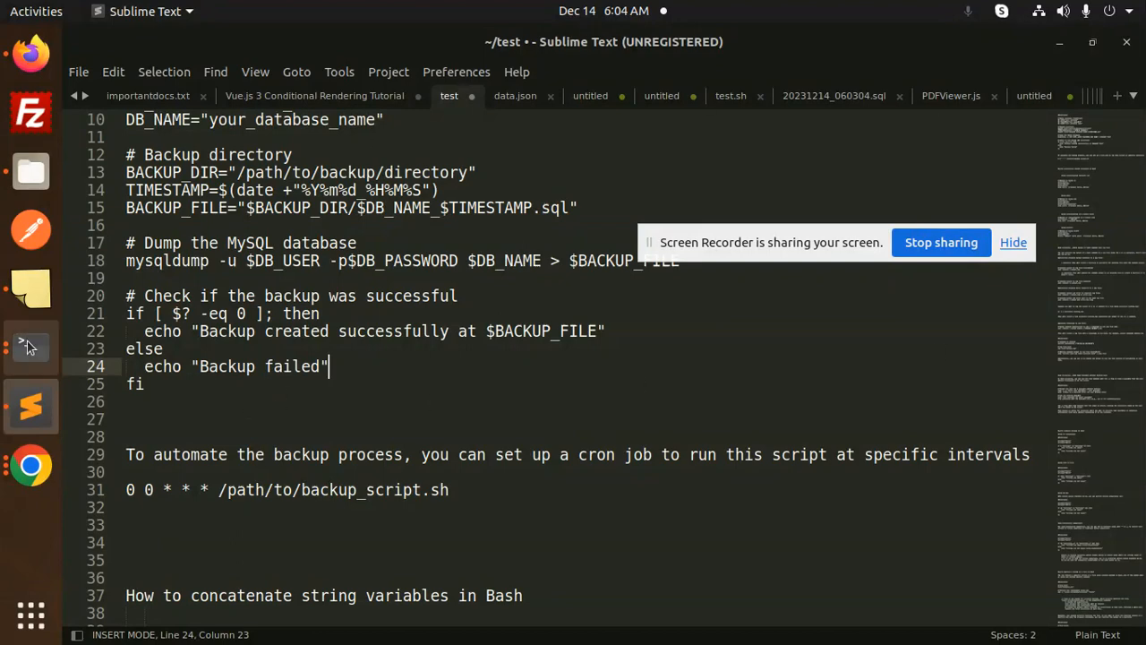
# Return to Files to see the new backup 20231214_060501.sql beside 20231214_060304.sql.
pyautogui.click(31, 171)
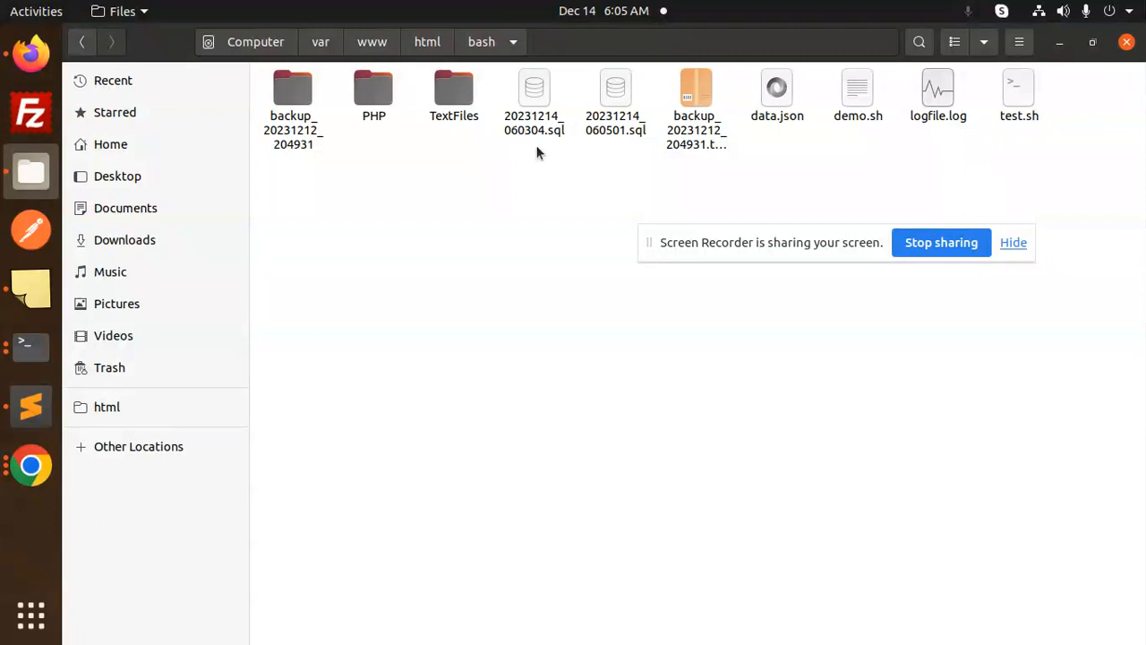
pyautogui.moveTo(504, 220)
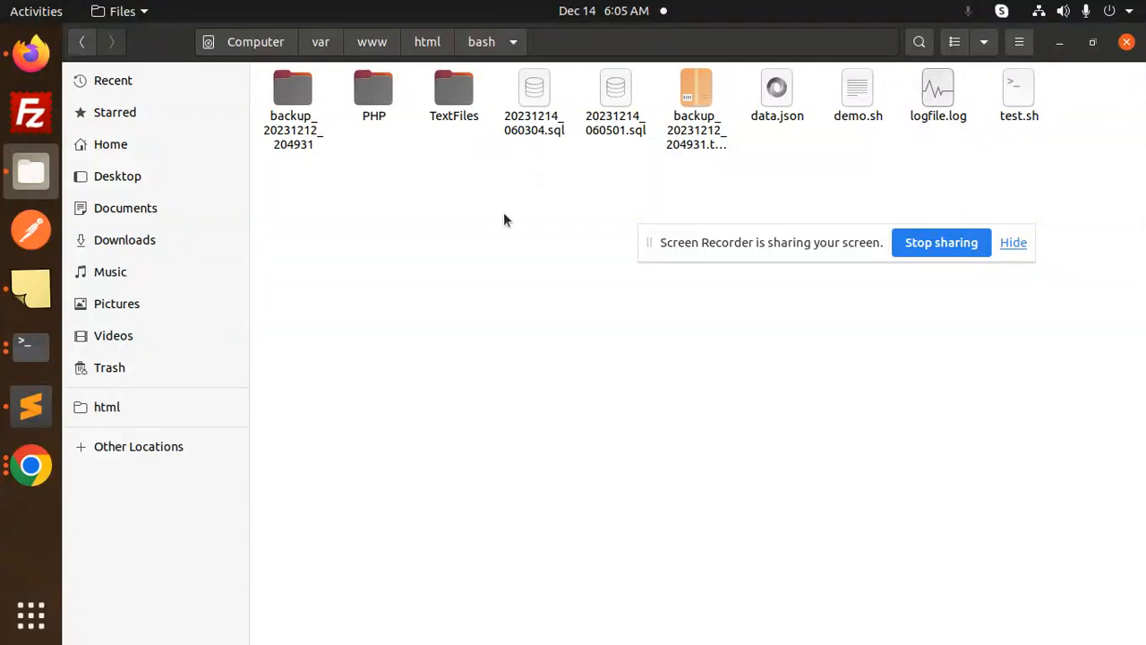
pyautogui.moveTo(589, 164)
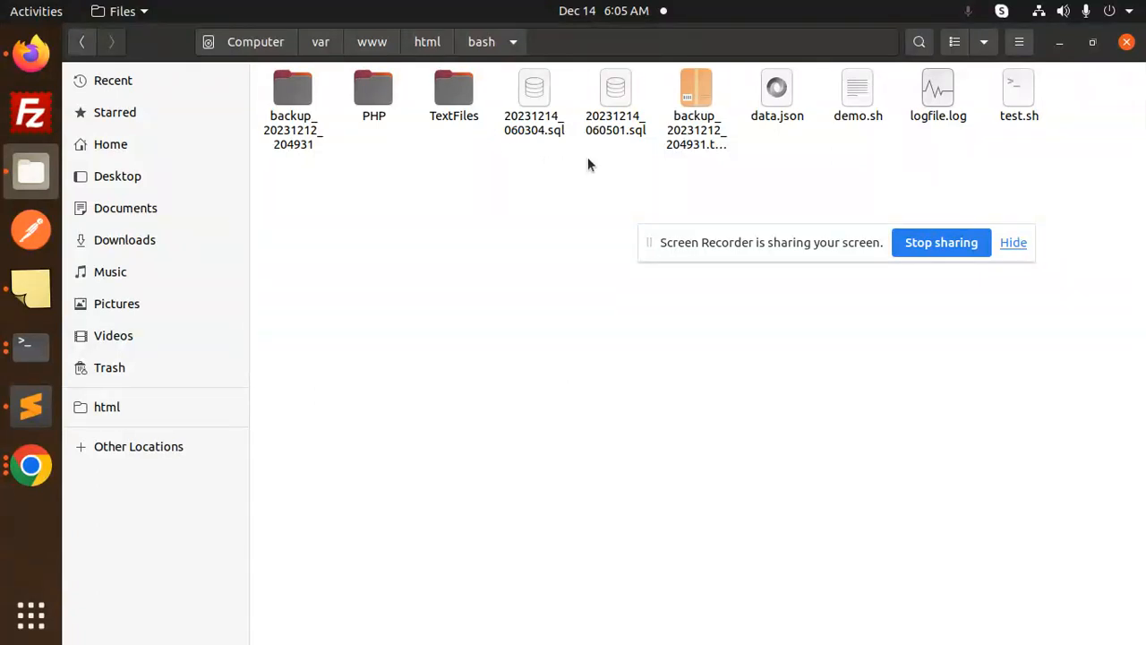
pyautogui.moveTo(577, 167)
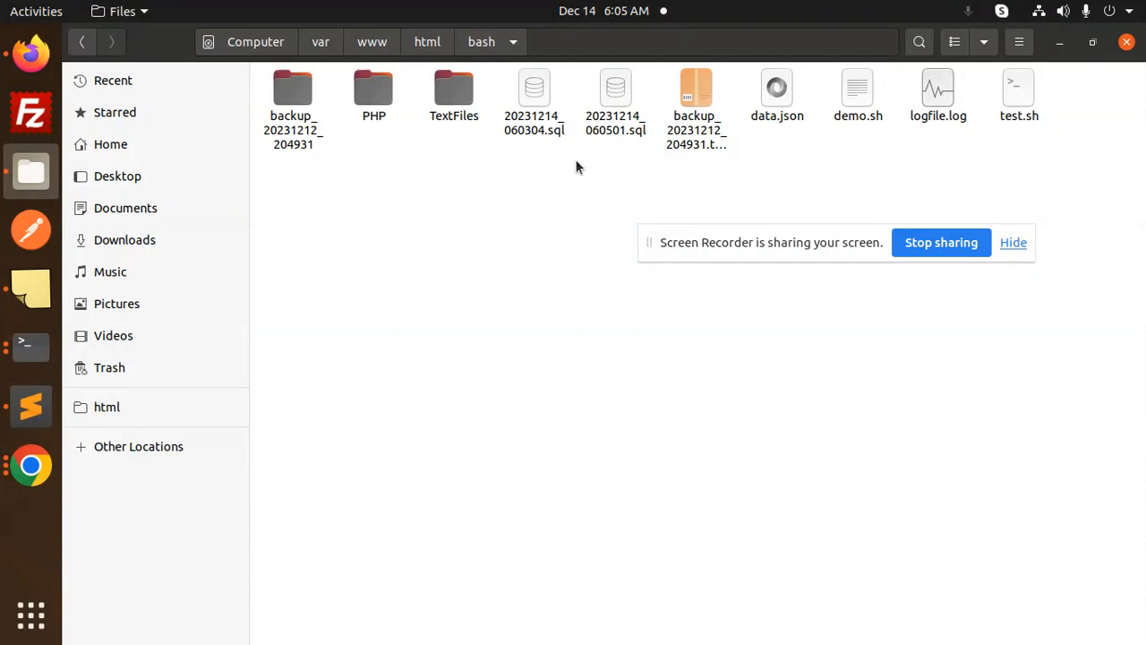
pyautogui.moveTo(908, 234)
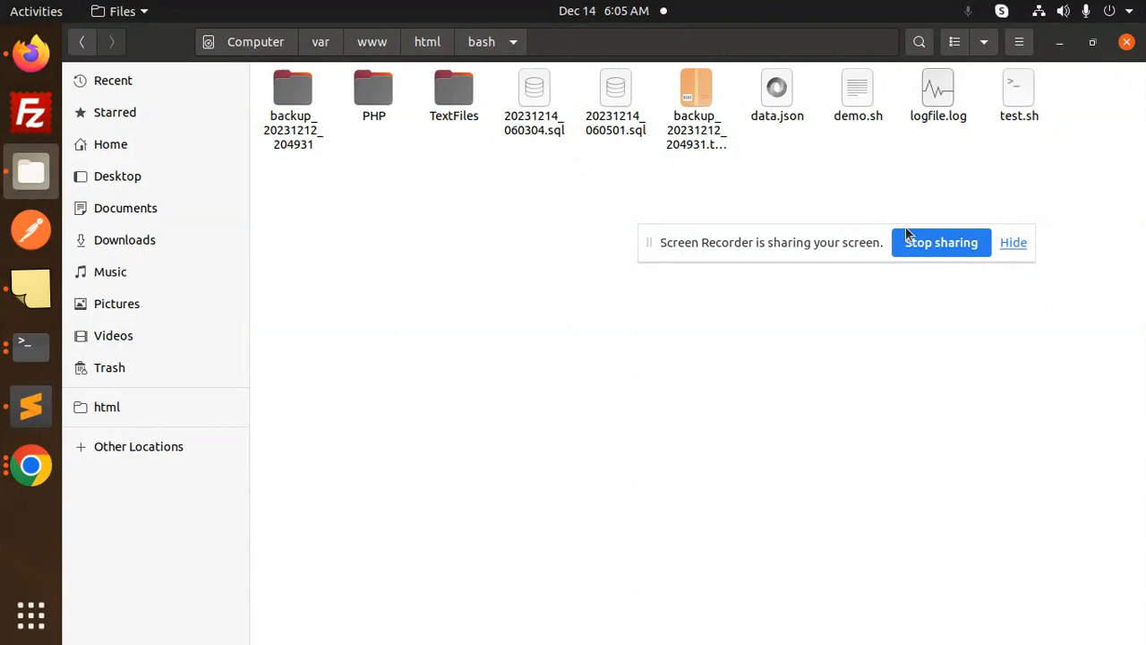